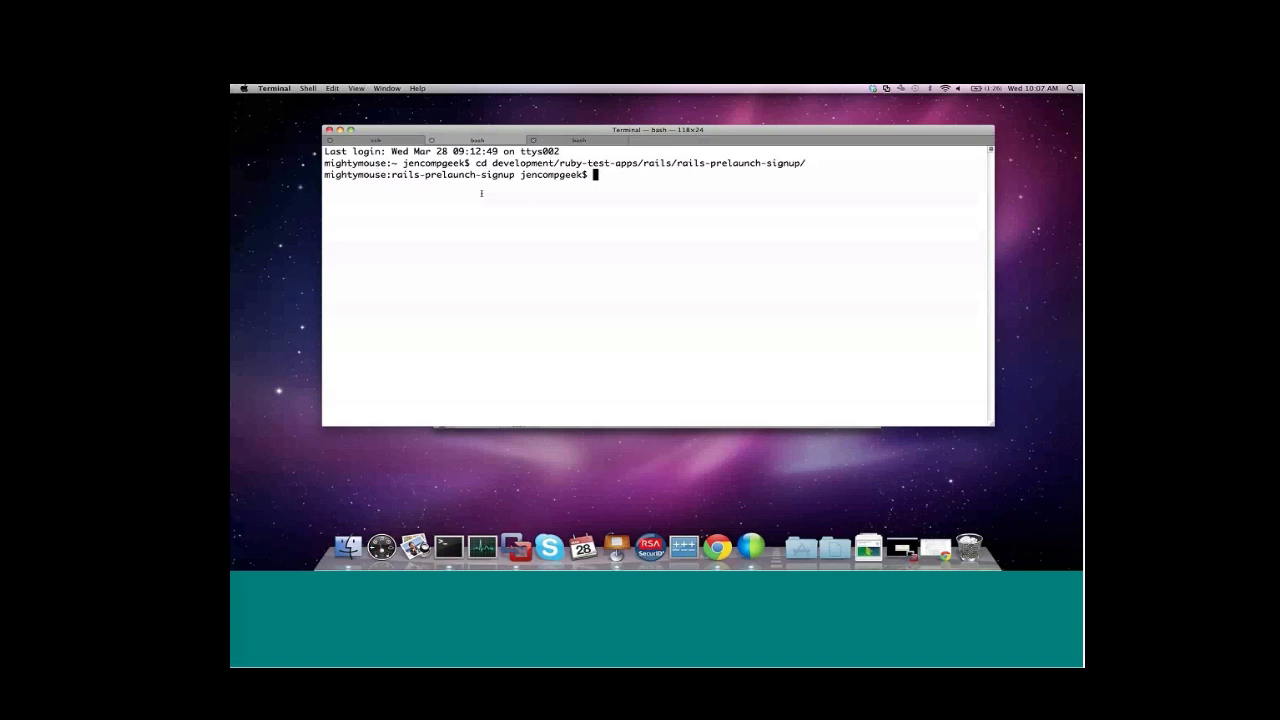
- Run vmc push --runtime ruby19 to begin deploying the app as webinarlaunch
{"action": "type", "text": "ra"}
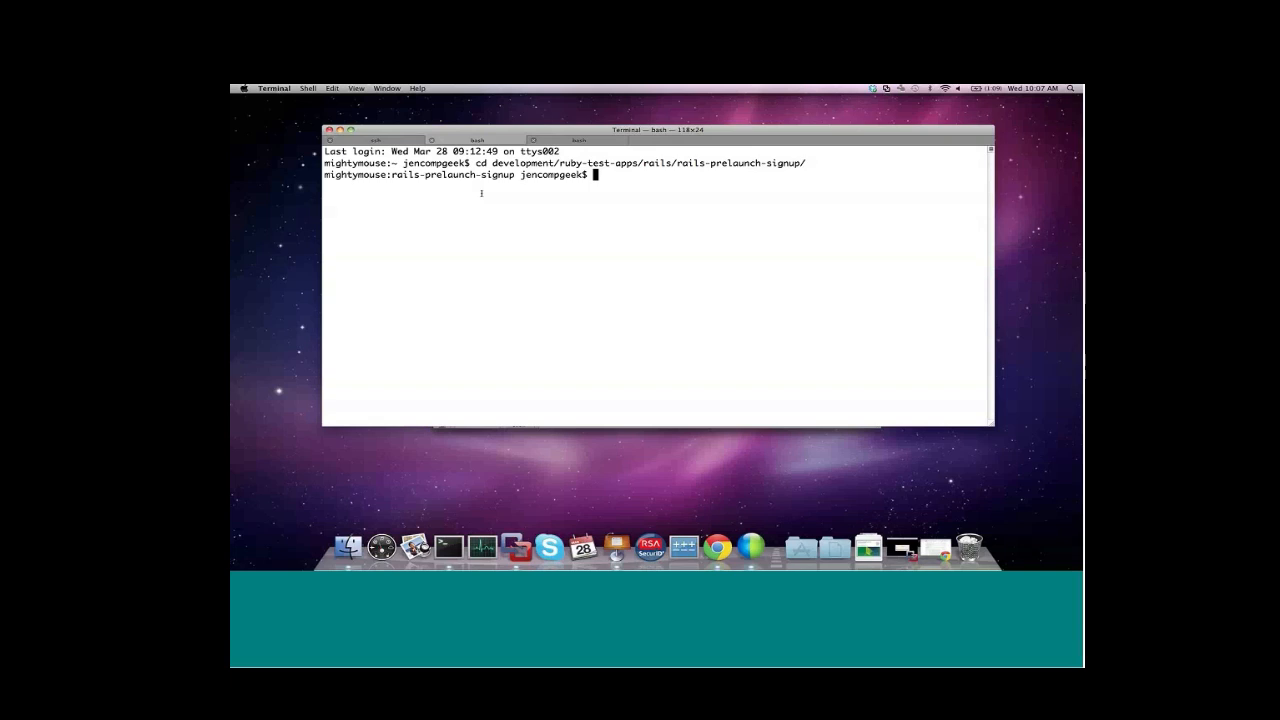
{"action": "type", "text": "vmc"}
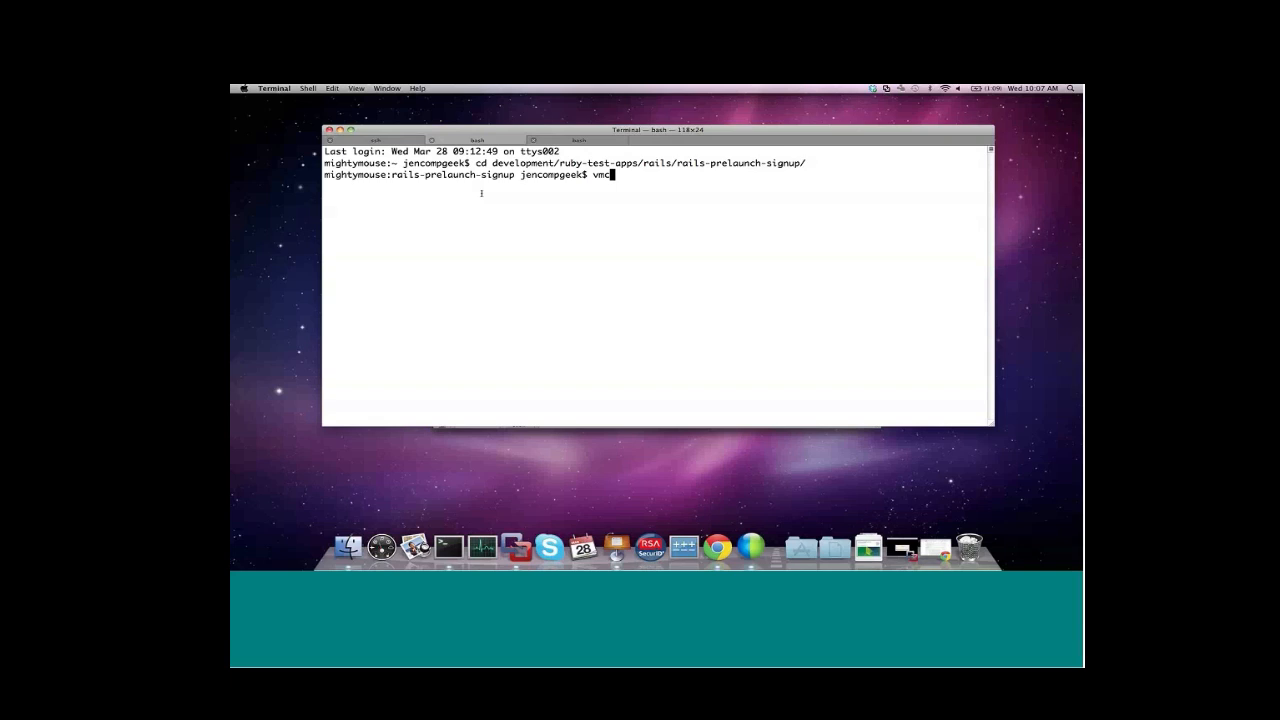
{"action": "type", "text": "push"}
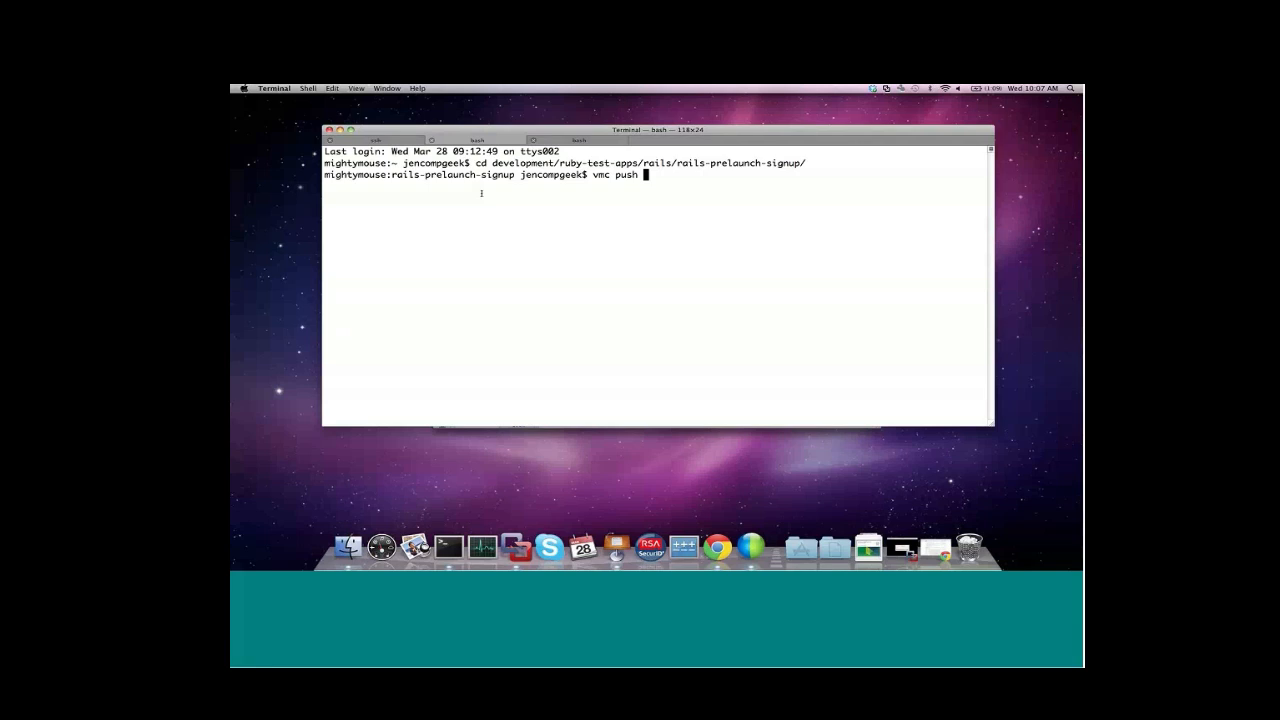
{"action": "type", "text": "--runti"}
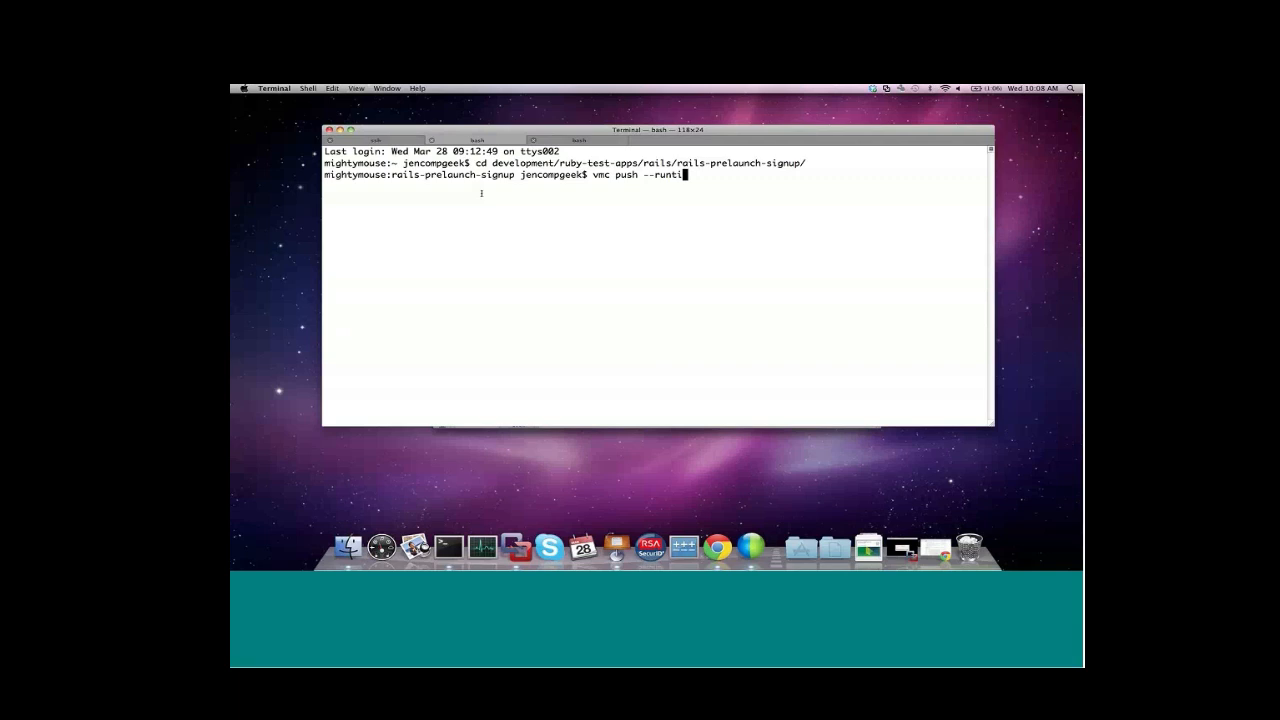
{"action": "key", "text": "Return"}
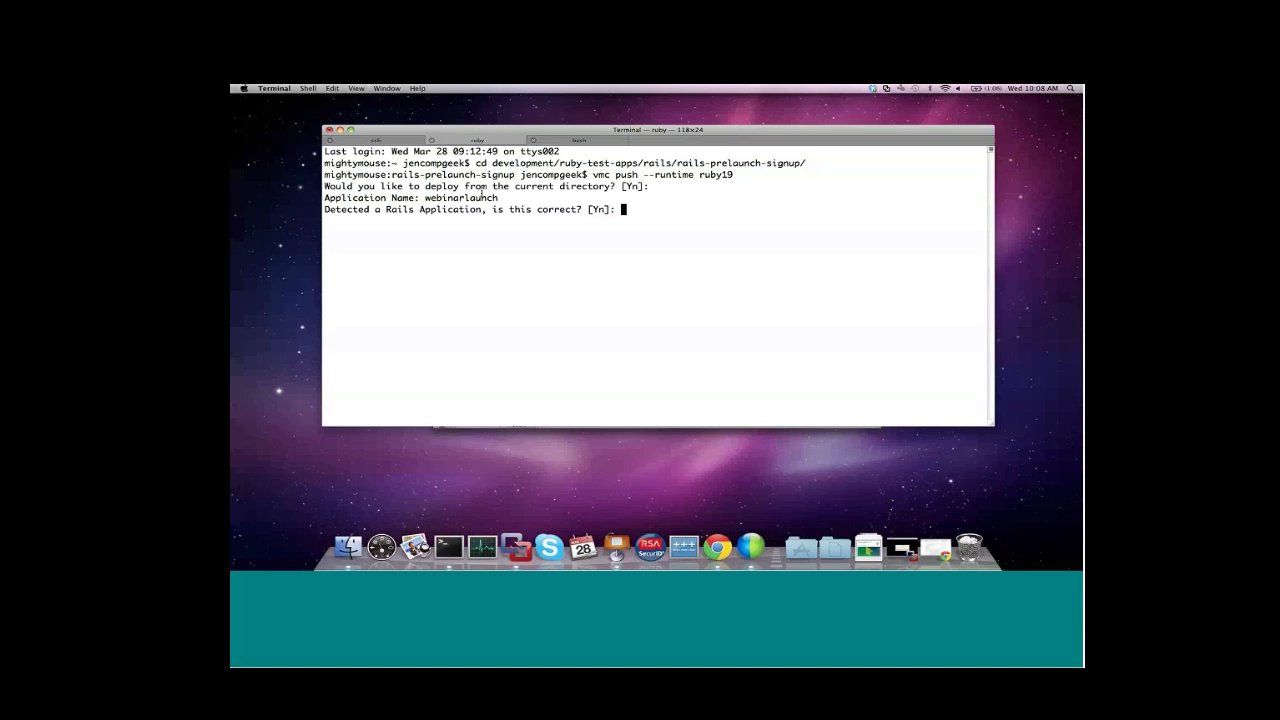
- Confirm Rails detection, accept the webinarlaunch.cloudfoundry.com URL, and answer y to create a MySQL service
{"action": "key", "text": "Return"}
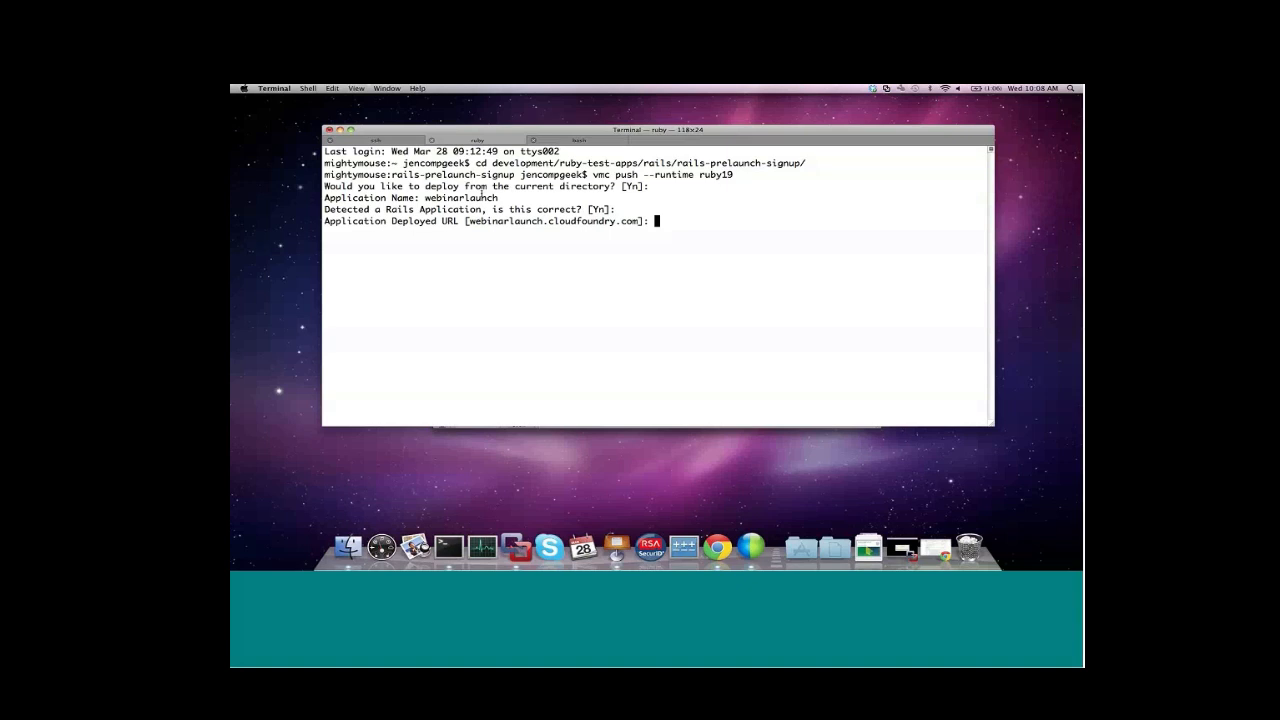
{"action": "key", "text": "Return"}
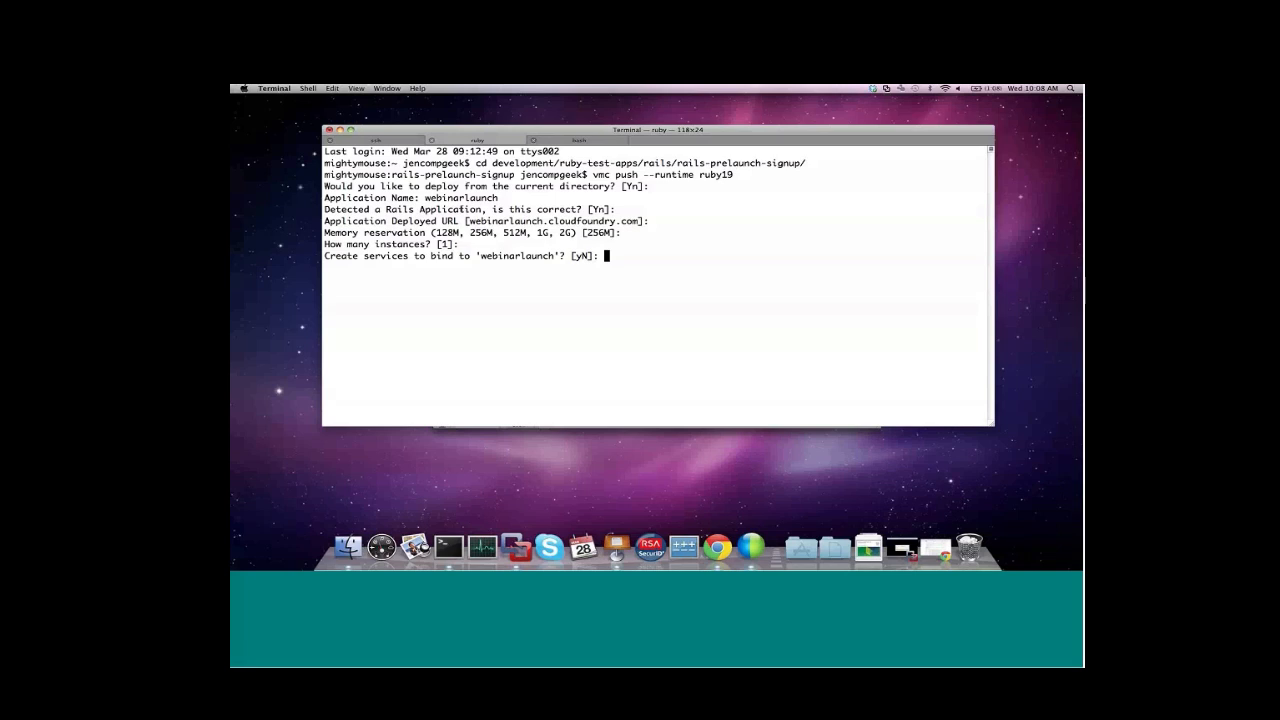
{"action": "type", "text": "y"}
{"action": "type", "text": "3"}
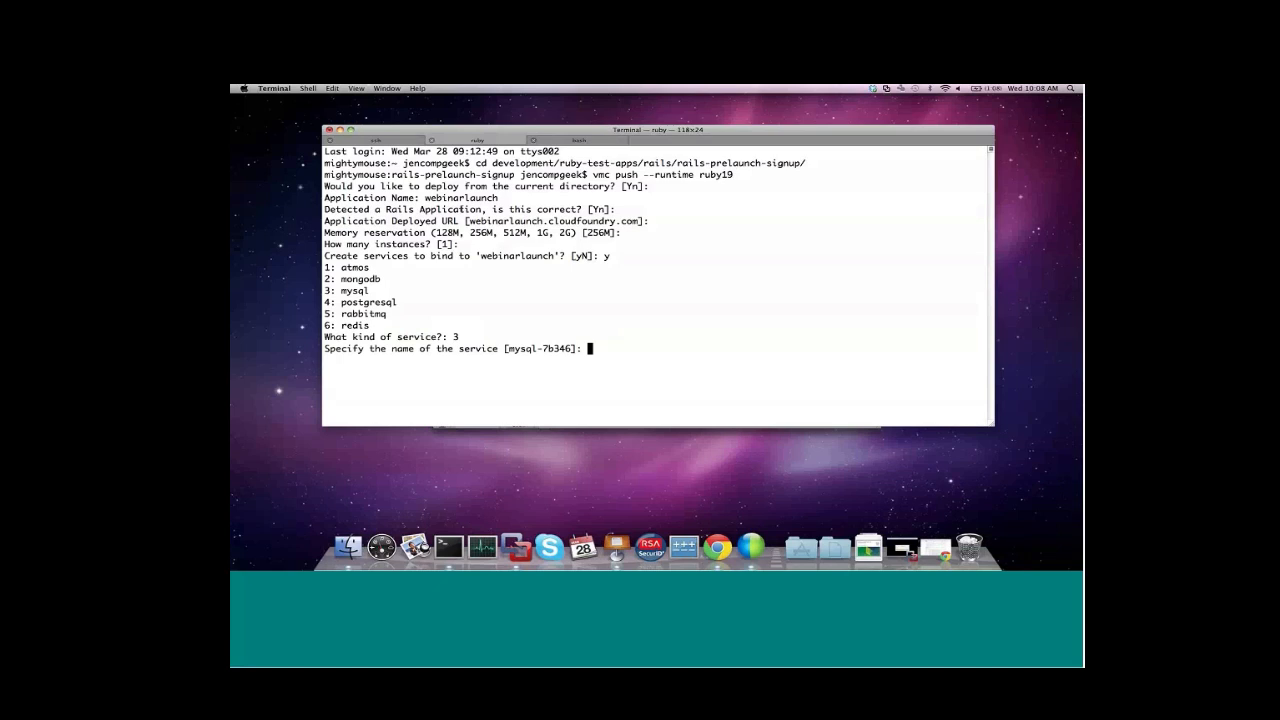
- Name the MySQL service user-db, finish the upload, then request webinarlaunch logs
{"action": "type", "text": "user-db"}
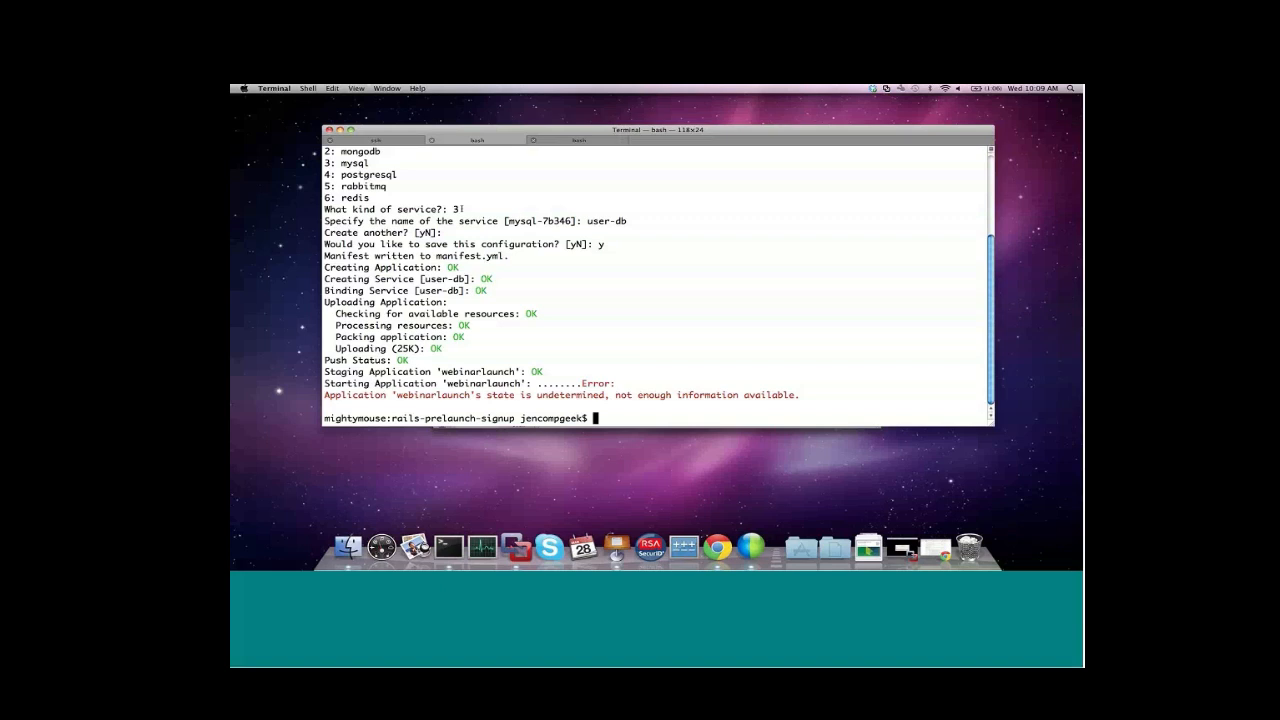
{"action": "type", "text": "vmc logs webinarlaunch"}
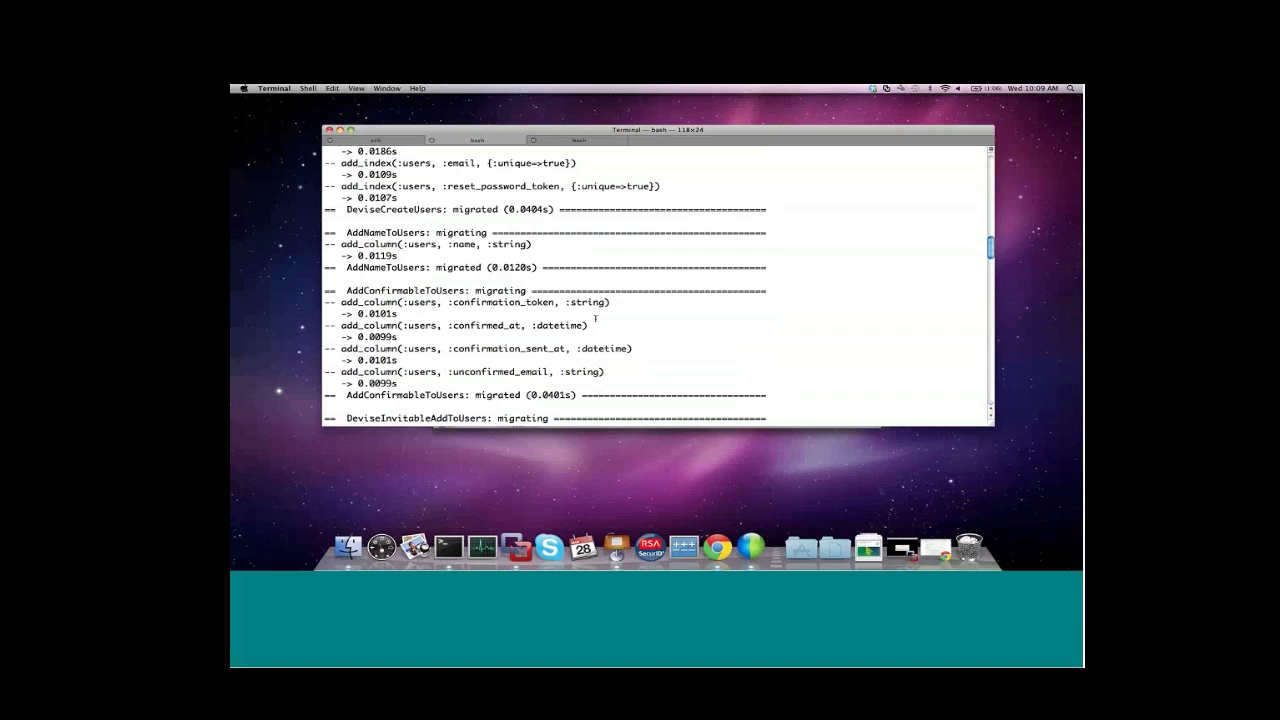
- Scroll back through the webinarlaunch log output listing the users-table migrations
{"action": "scroll", "scroll_direction": "up", "scroll_amount": 3}
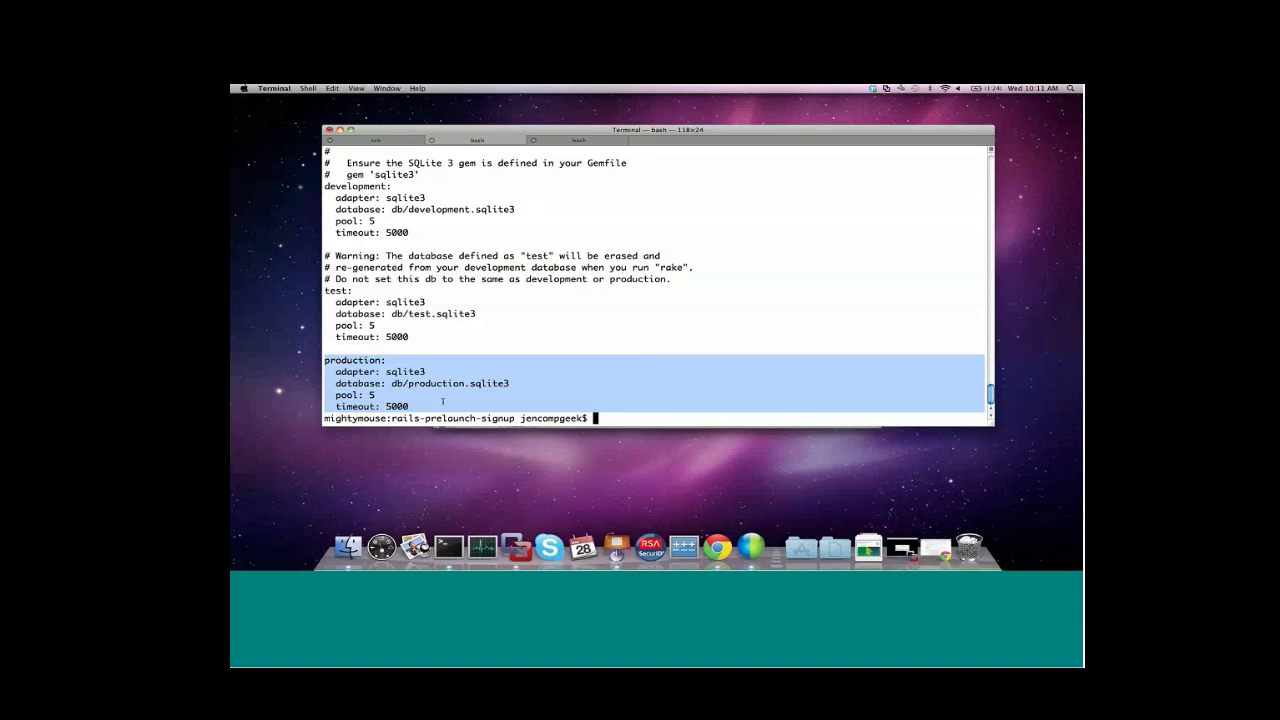
- After database.yml showing sqlite3 in production, page through the Gemfile
{"action": "type", "text": "more Gemfile"}
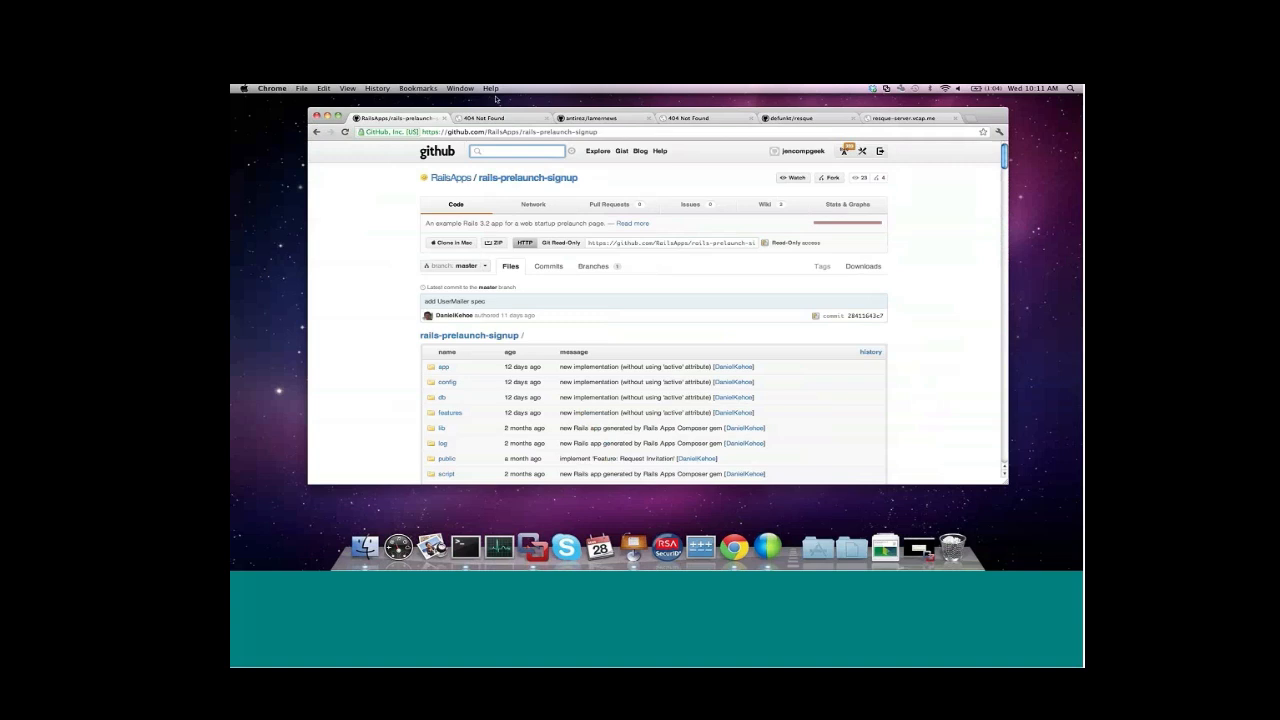
- Switch to the RailsApps/rails-prelaunch-signup repository tab in Chrome
{"action": "left_click", "coordinate": [490, 118]}
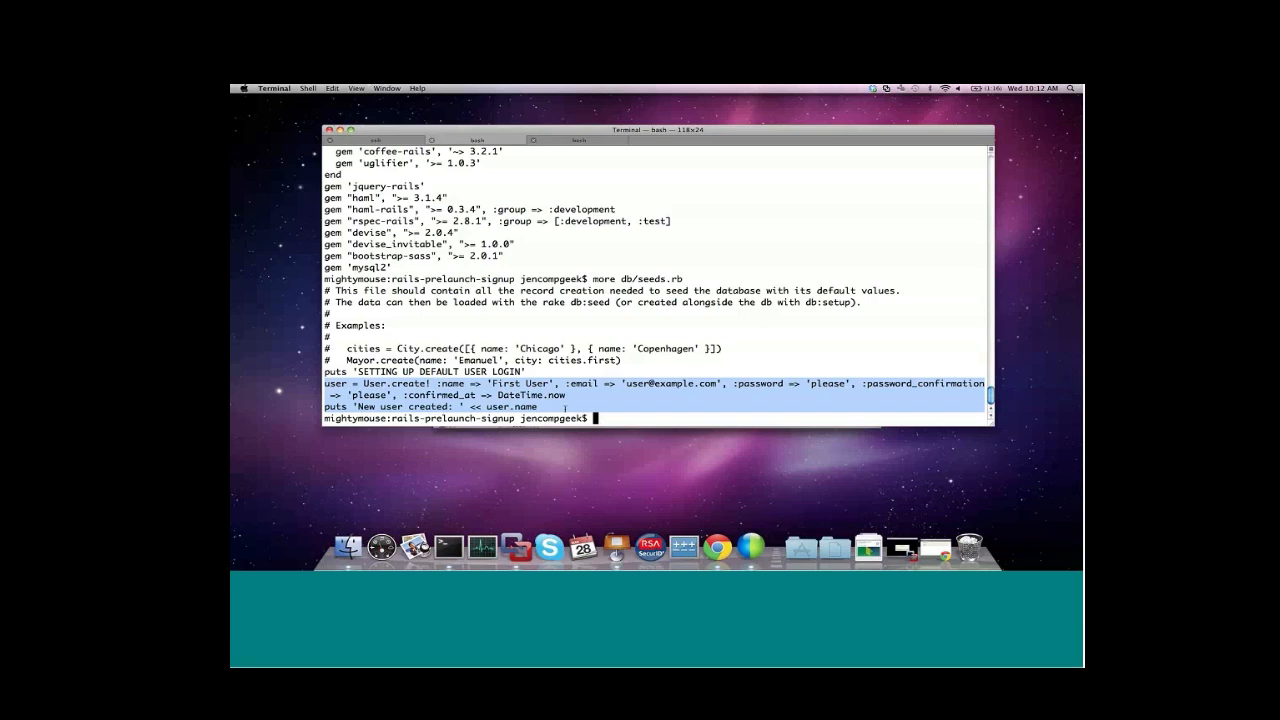
- Run vmc rails-console webinarlaunch to get a remote irb prompt on the deployed app
{"action": "type", "text": "vmc rails-con"}
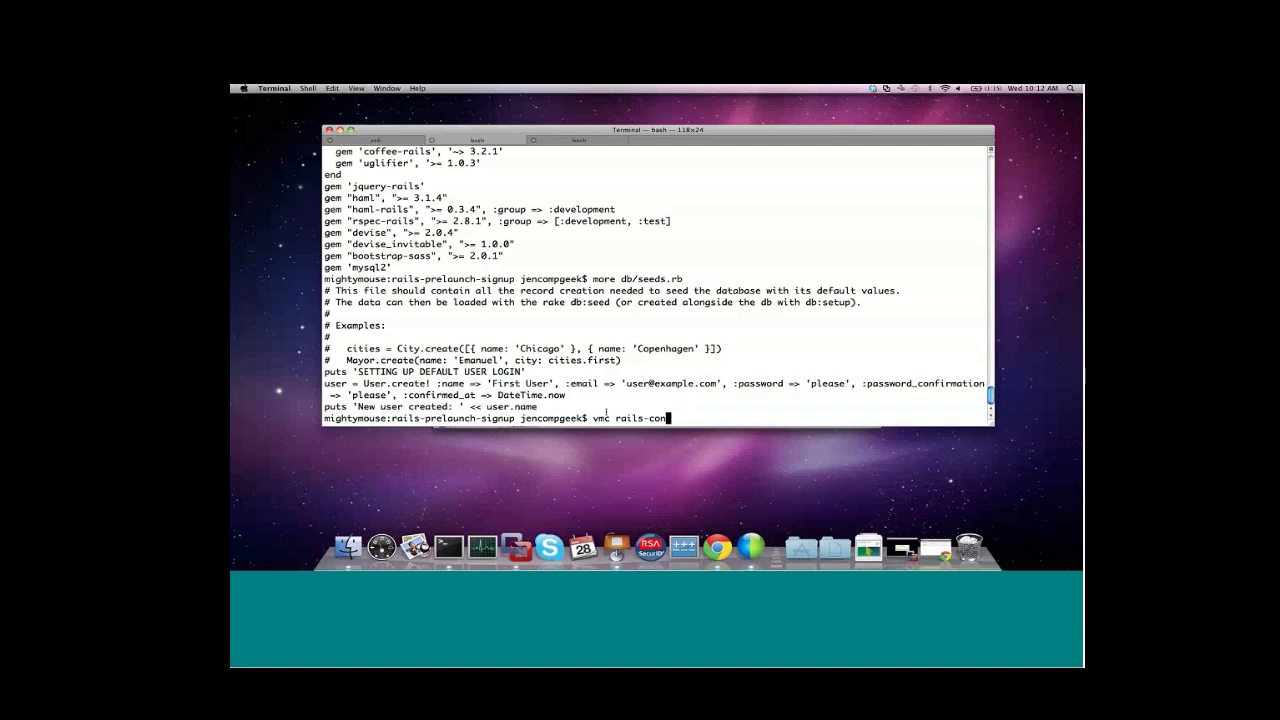
{"action": "type", "text": "sole"}
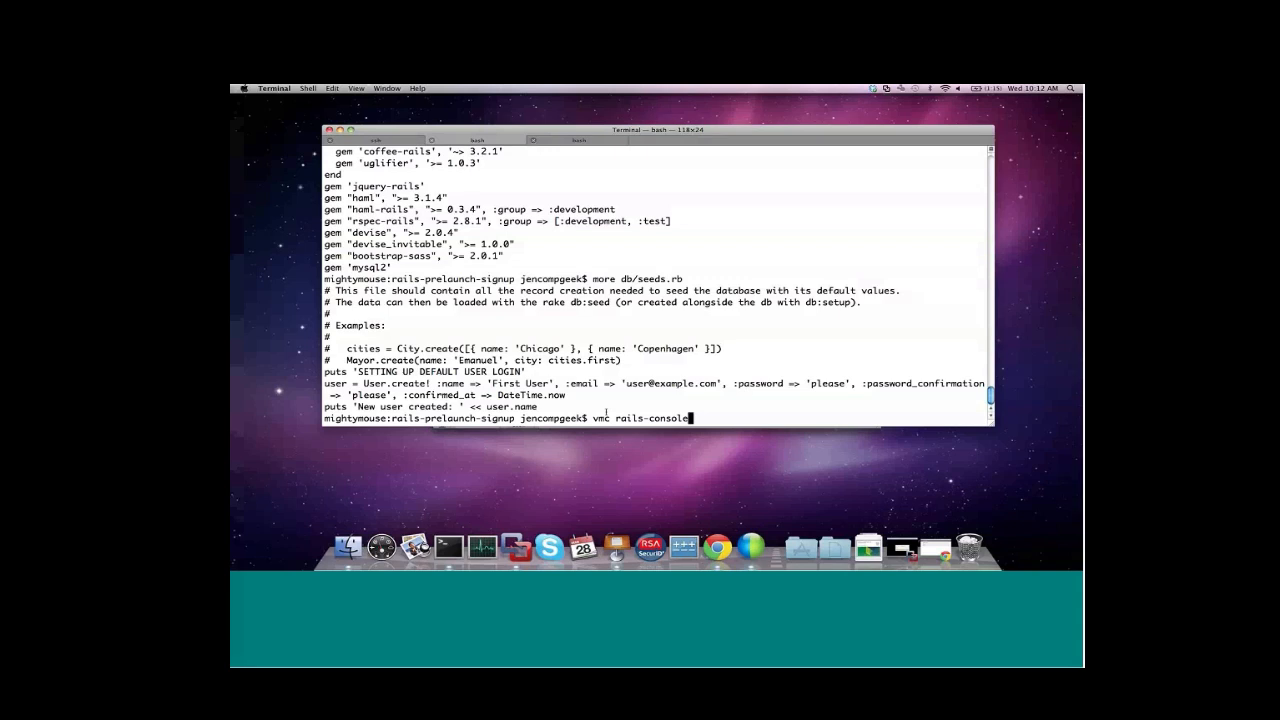
{"action": "type", "text": "webinarld"}
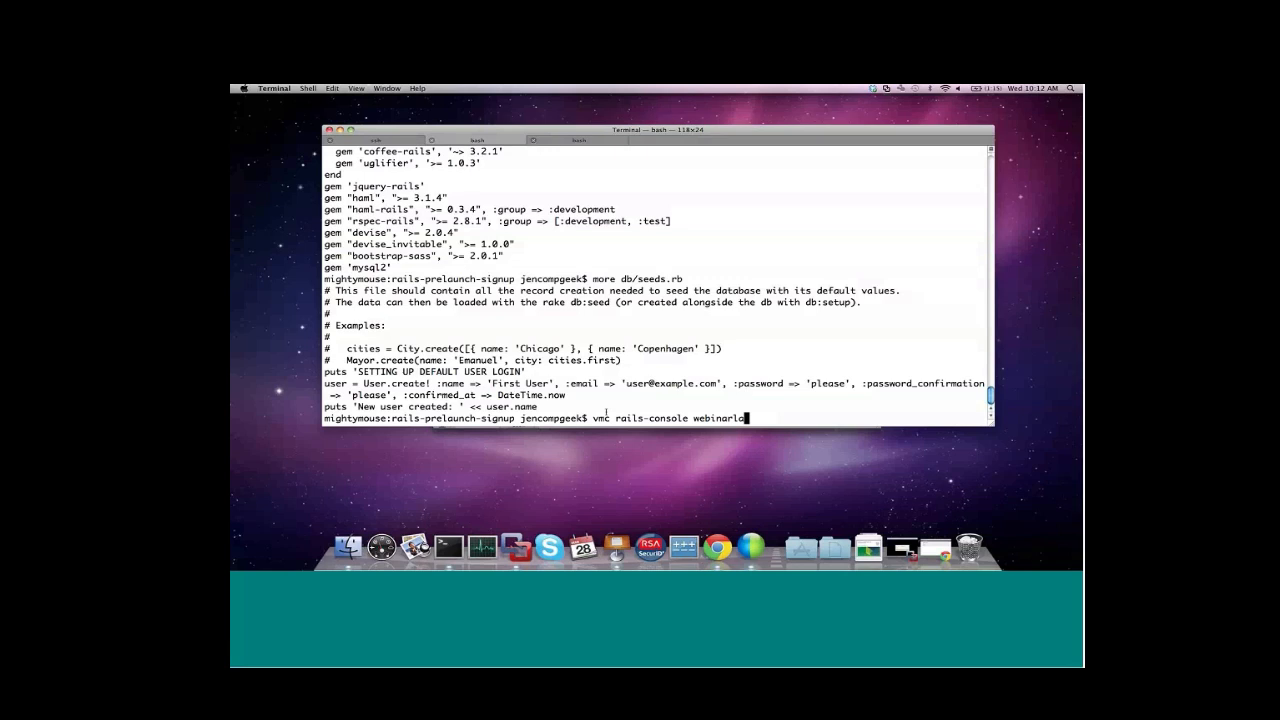
{"action": "key", "text": "Return"}
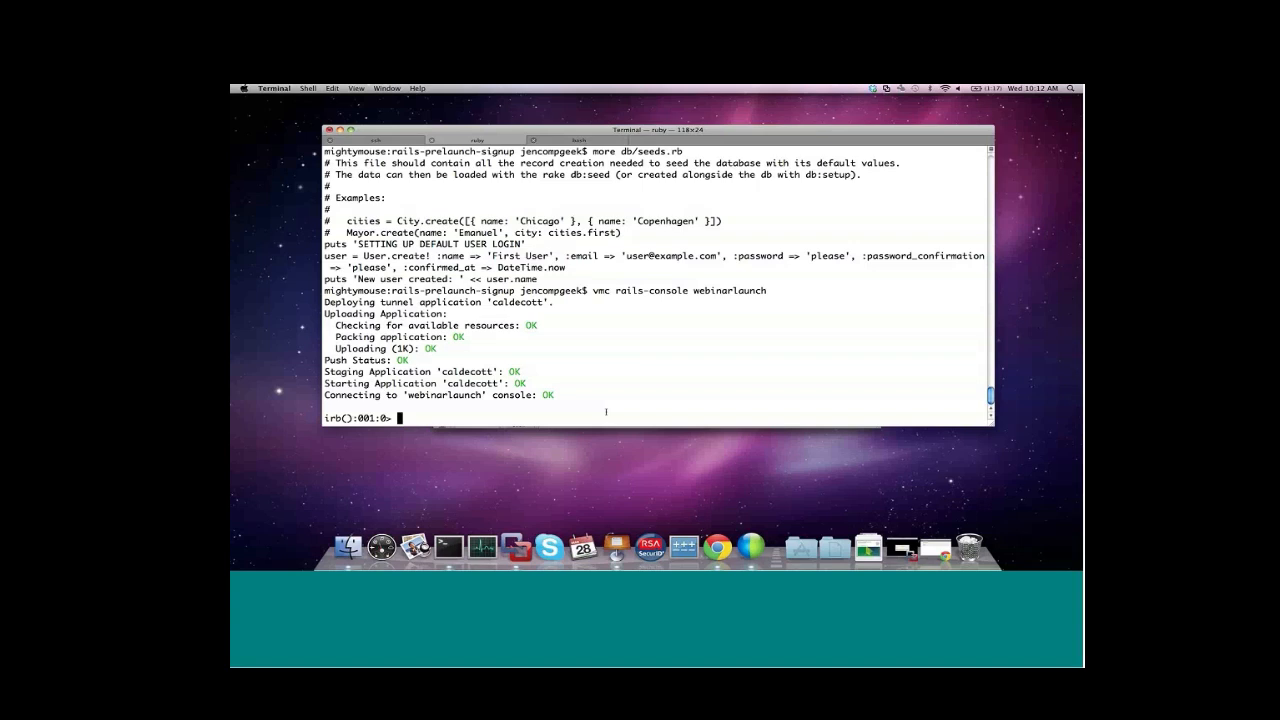
- Execute `rake db:seed` at the remote irb prompt to seed the production database
{"action": "type", "text": "`rake db:seed`"}
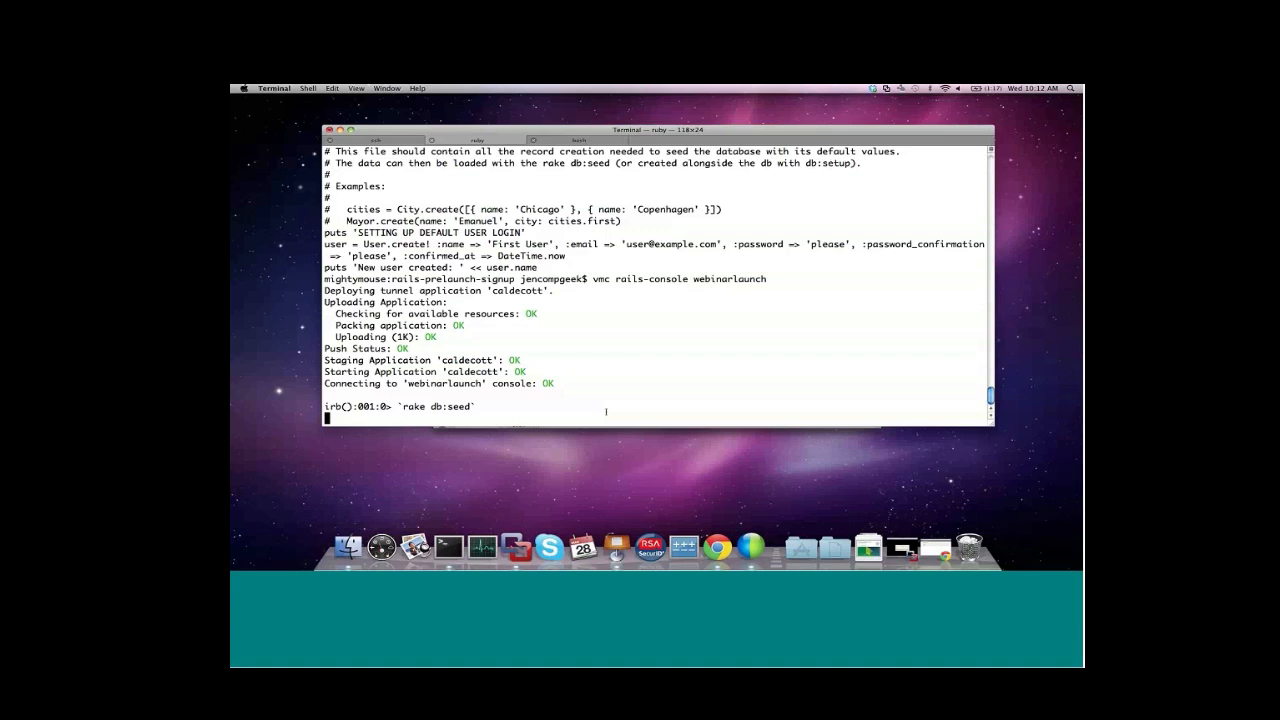
{"action": "key", "text": "Return"}
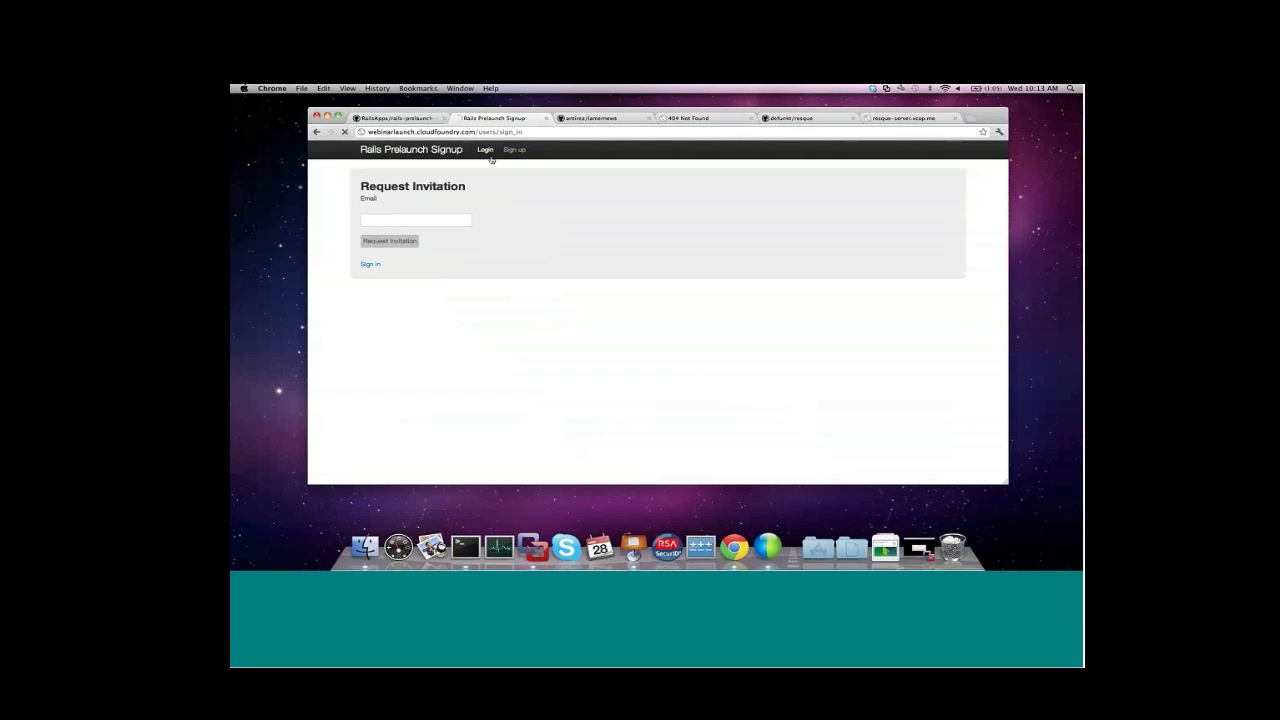
- Sign in as the seeded user, view Edit account, then switch to the antirez/lamernews GitHub tab
{"action": "left_click", "coordinate": [484, 148]}
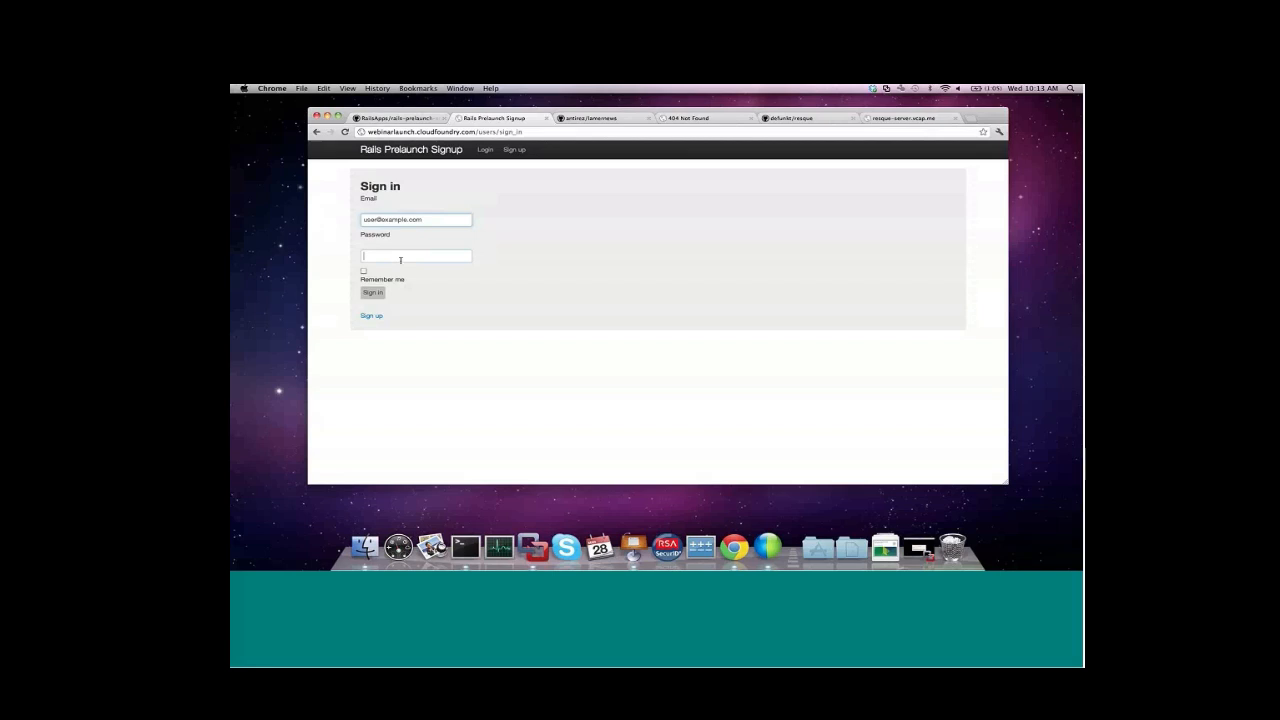
{"action": "left_click", "coordinate": [372, 292]}
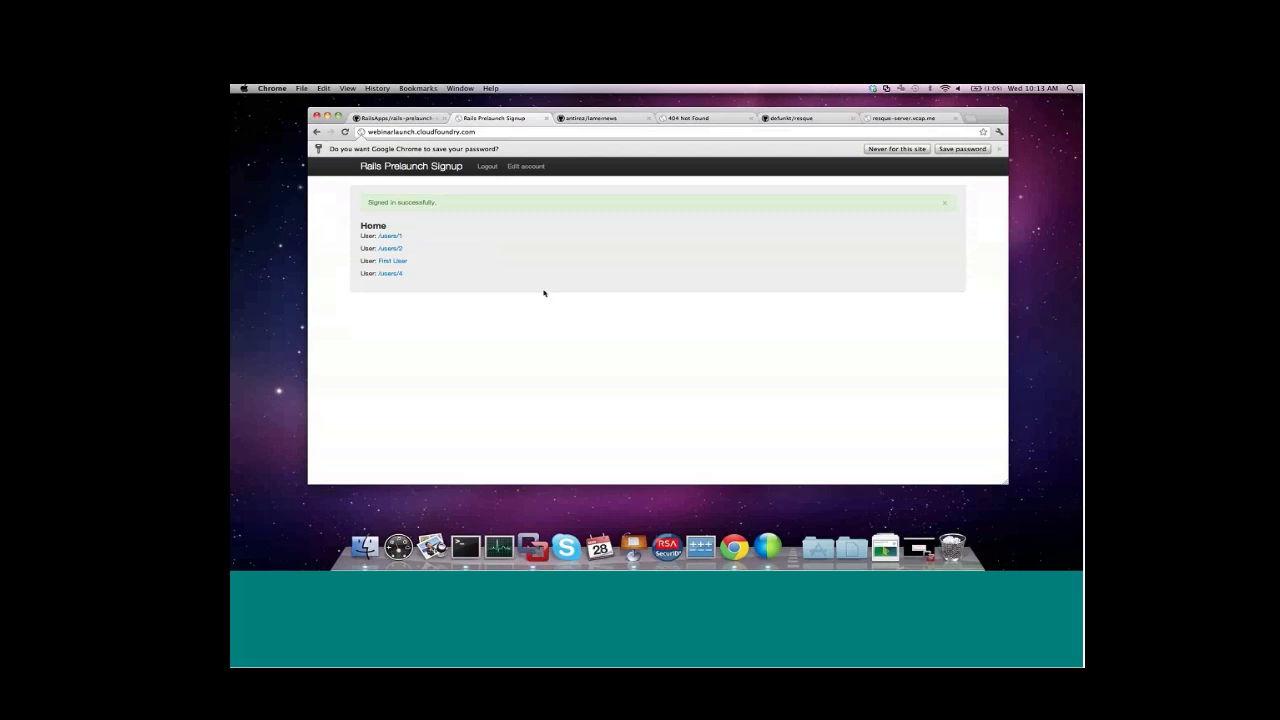
{"action": "left_click", "coordinate": [524, 166]}
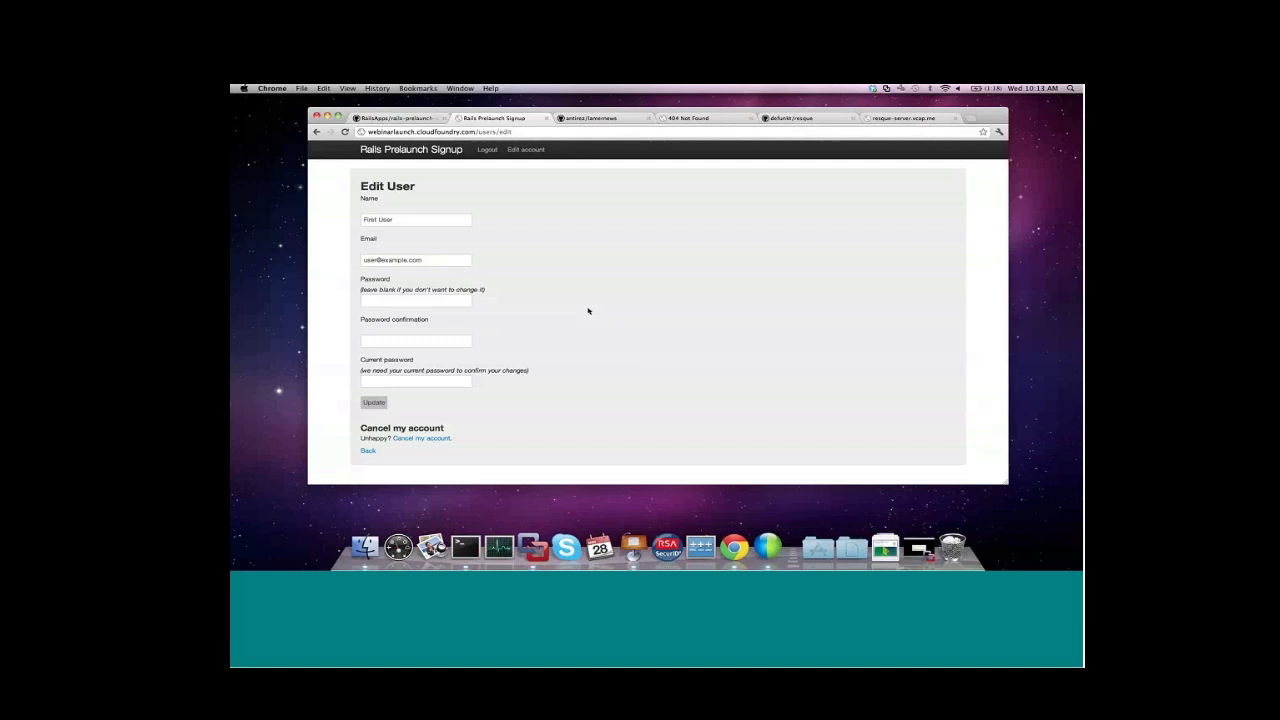
{"action": "left_click", "coordinate": [590, 118]}
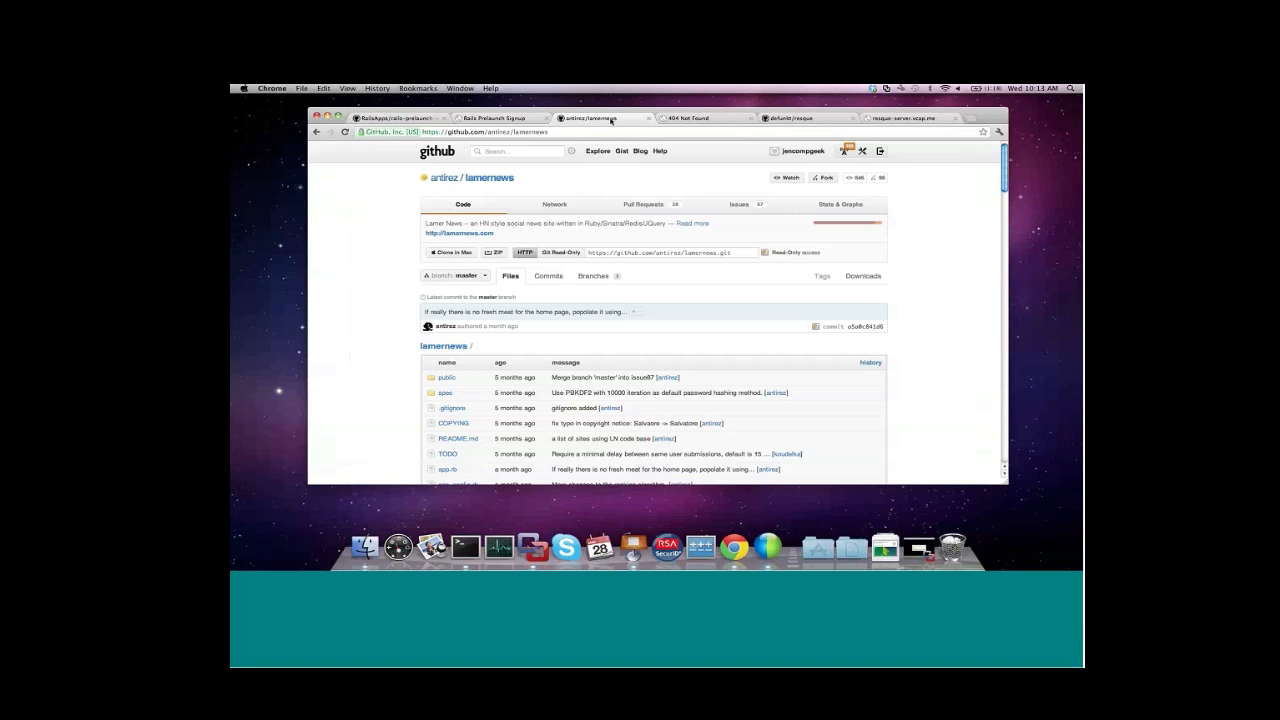
{"action": "scroll", "scroll_direction": "down", "scroll_amount": 3}
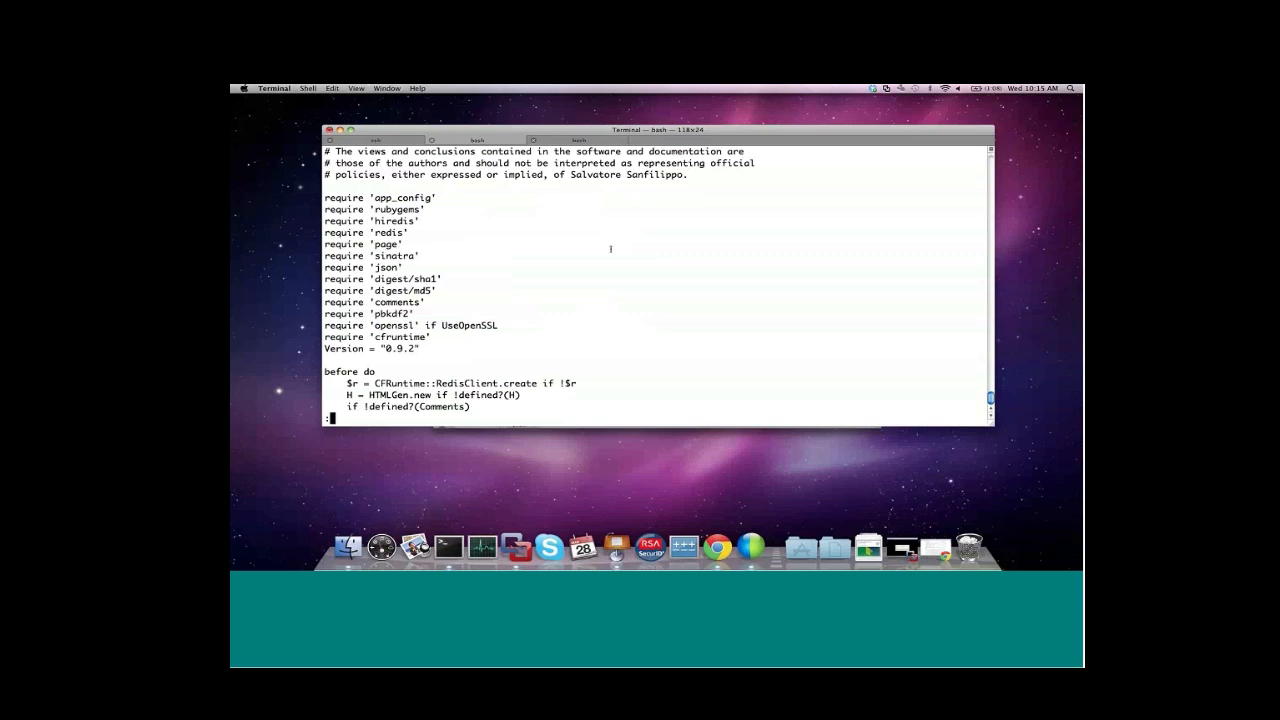
- Git checkout the original app.rb and show Redis.new using RedisHost and RedisPort
{"action": "type", "text": "git che"}
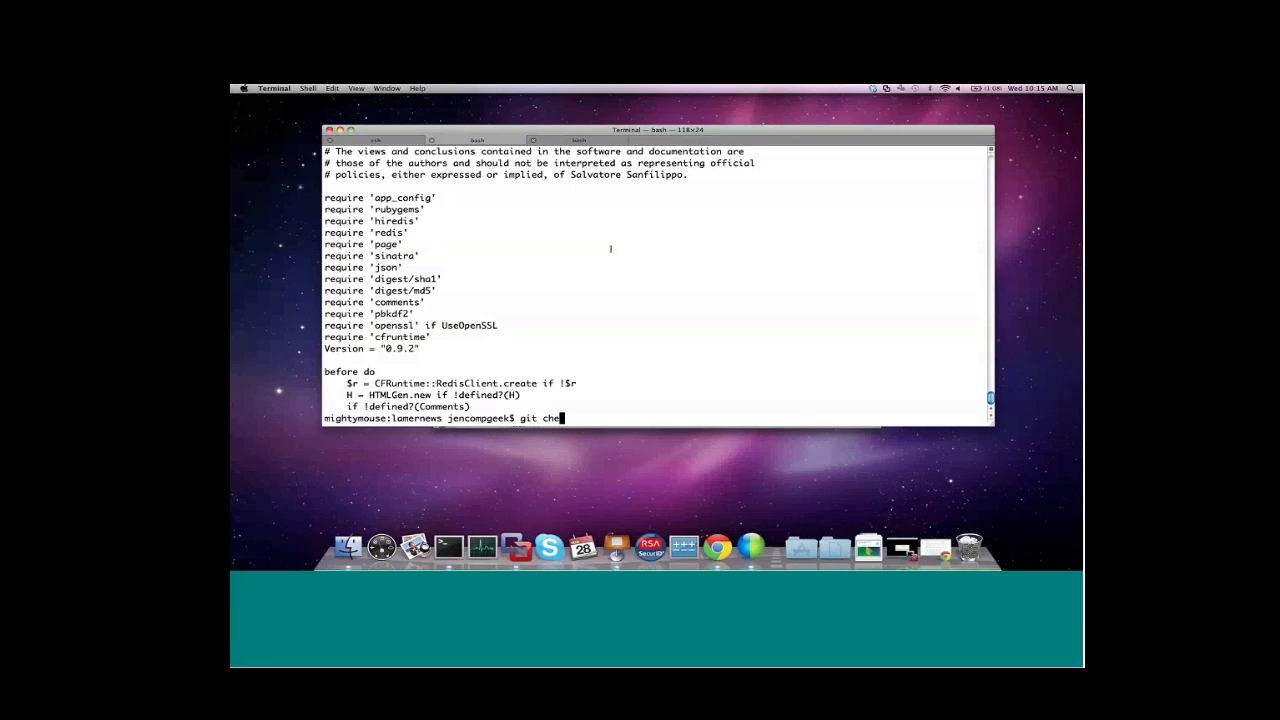
{"action": "key", "text": "Return"}
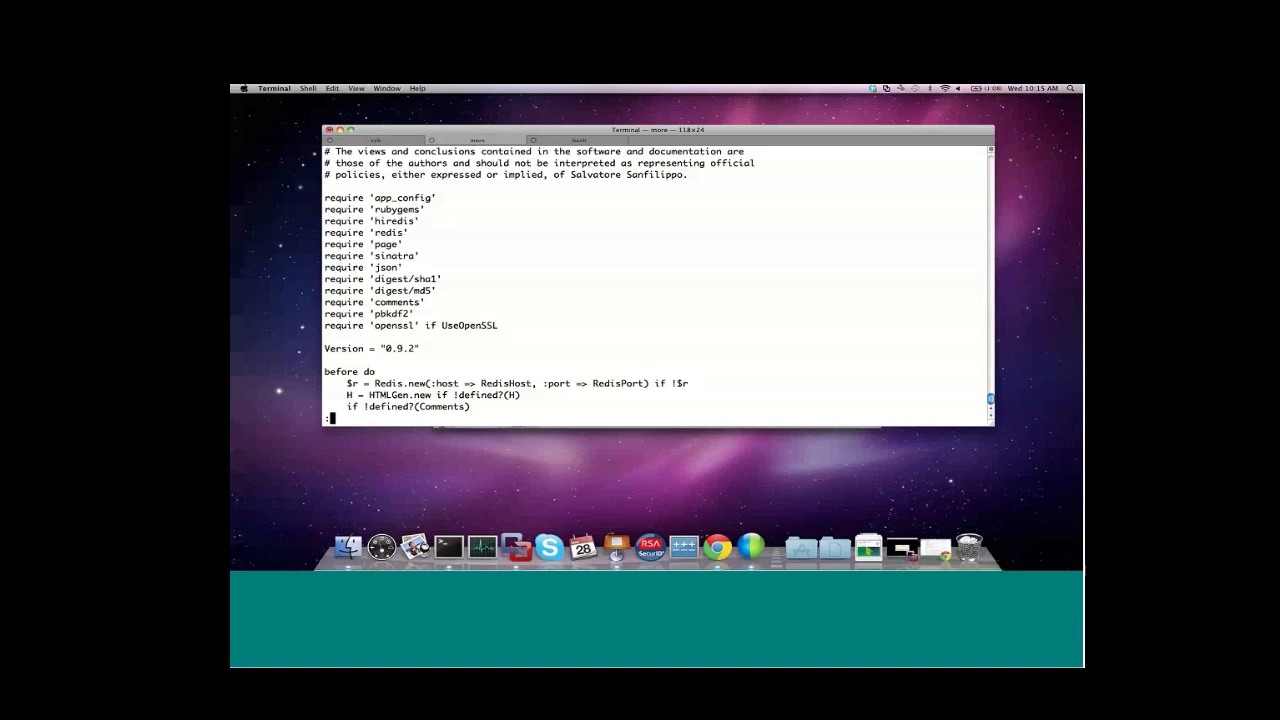
{"action": "double_click", "coordinate": [388, 384]}
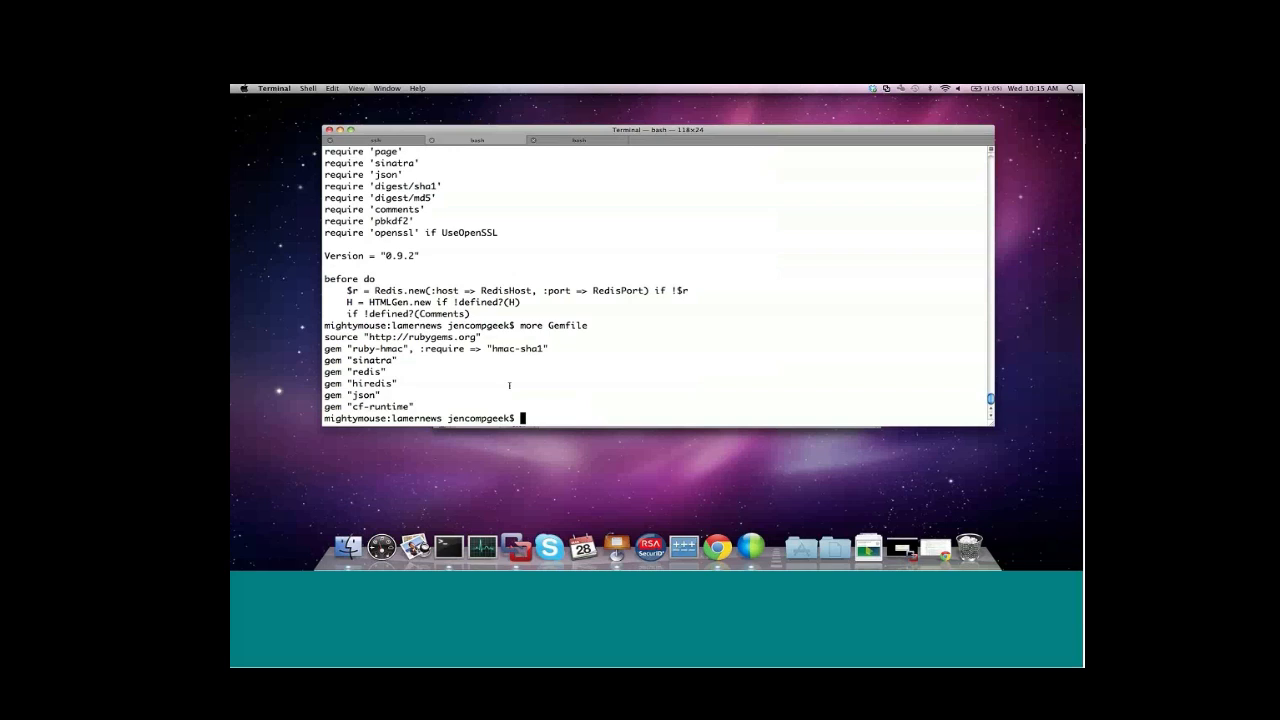
- Edit the Gemfile in vi, then run vmc update to redeploy Lamer News
{"action": "type", "text": "vi Gemfile"}
{"action": "type", "text": "vmc update"}
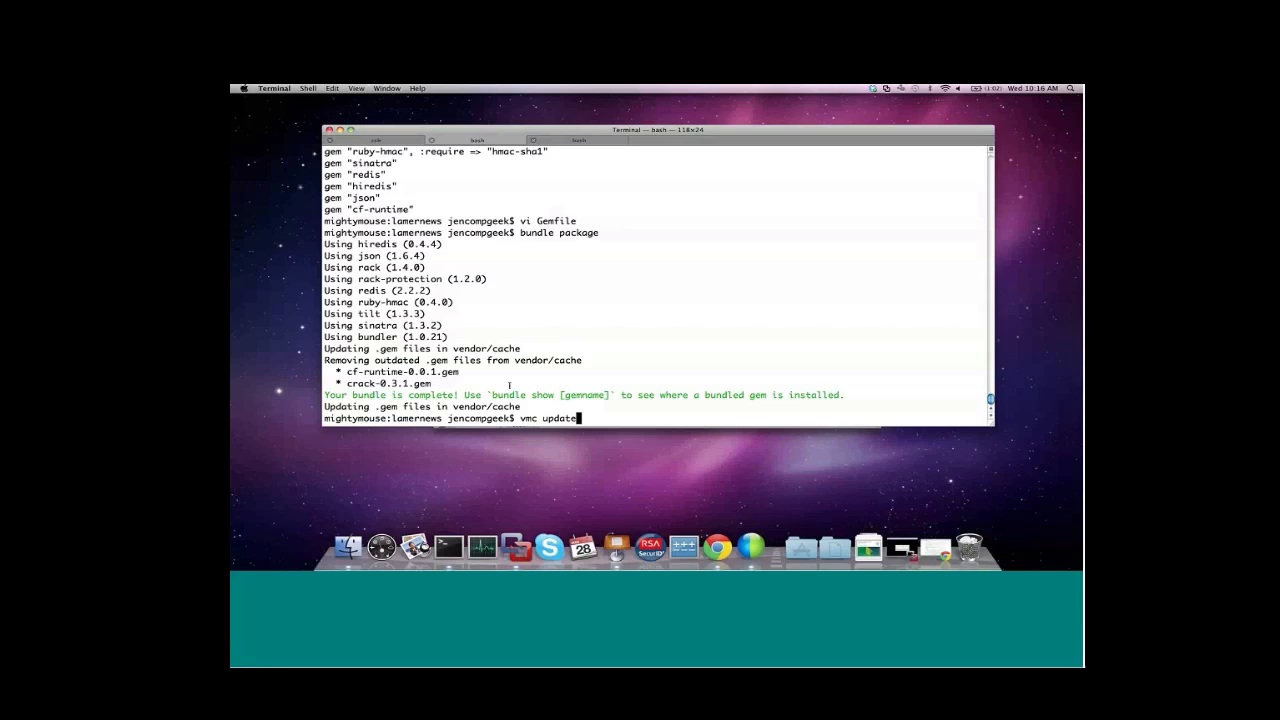
{"action": "key", "text": "Return"}
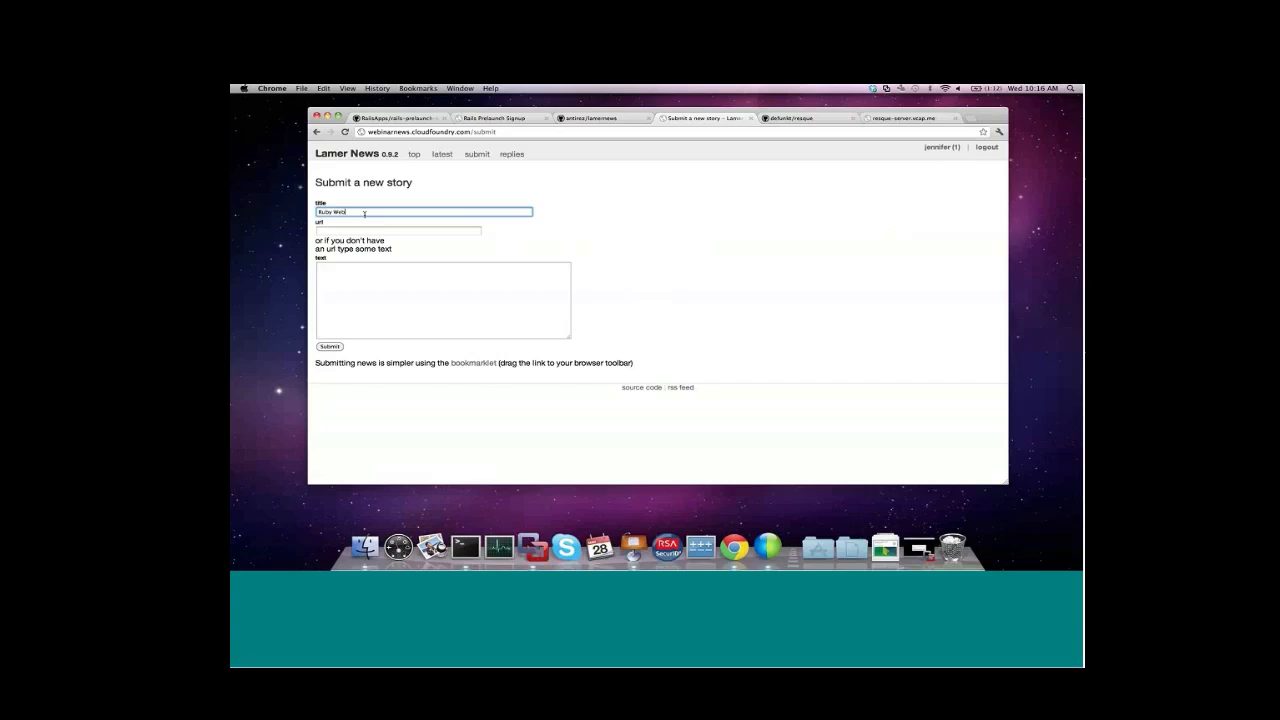
- Start a new story submission on the Lamer News site
{"action": "left_click", "coordinate": [328, 346]}
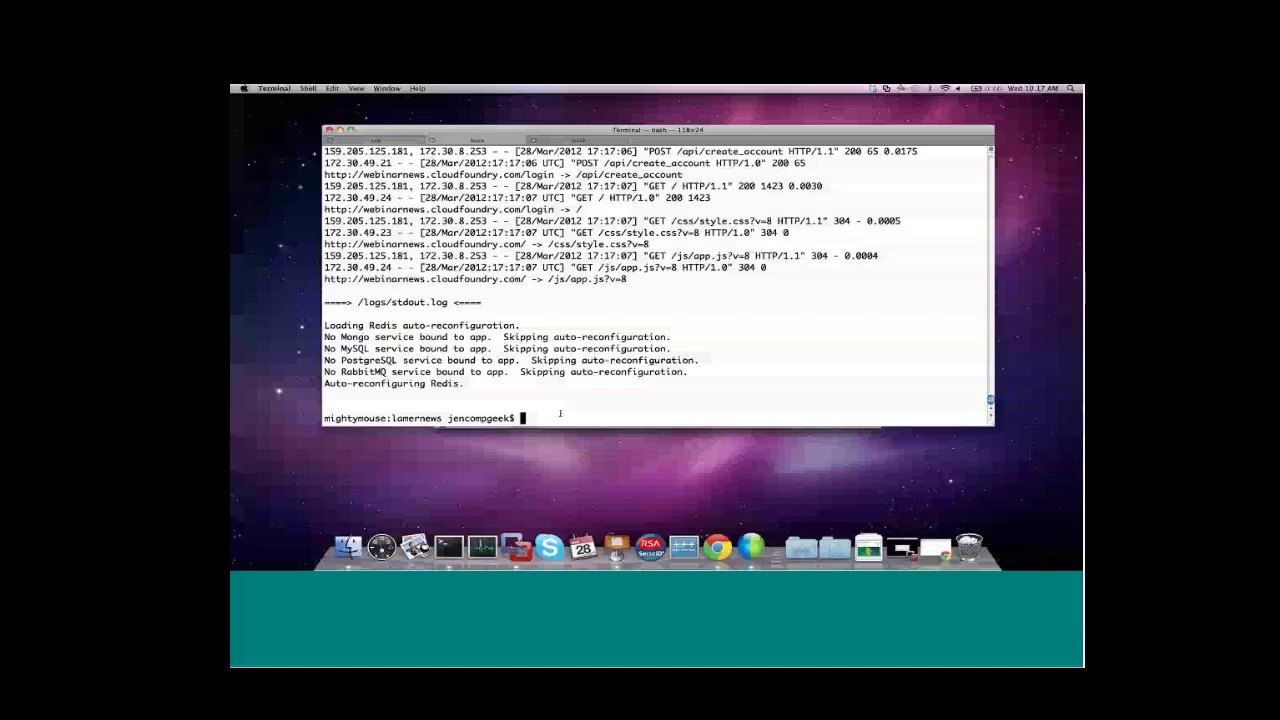
- Run vmc tunnel and choose blog-store as the service to tunnel into
{"action": "type", "text": "vmc tunnel"}
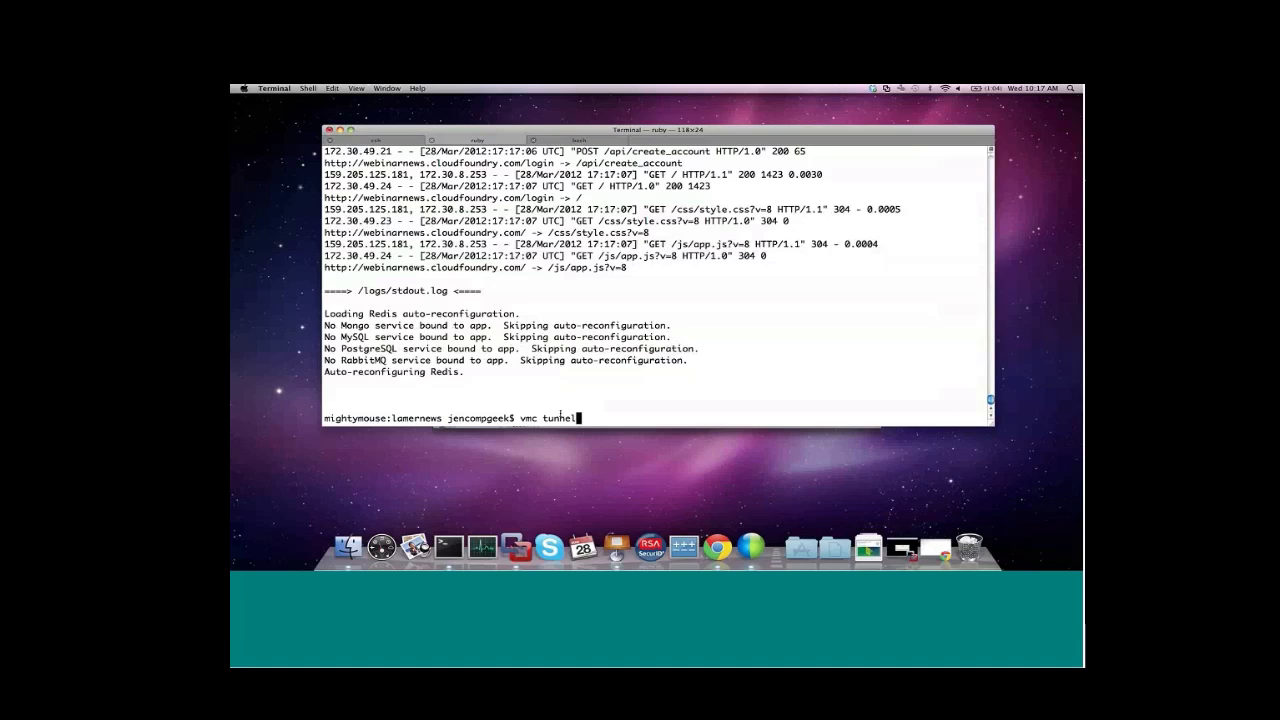
{"action": "key", "text": "Return"}
{"action": "type", "text": "1"}
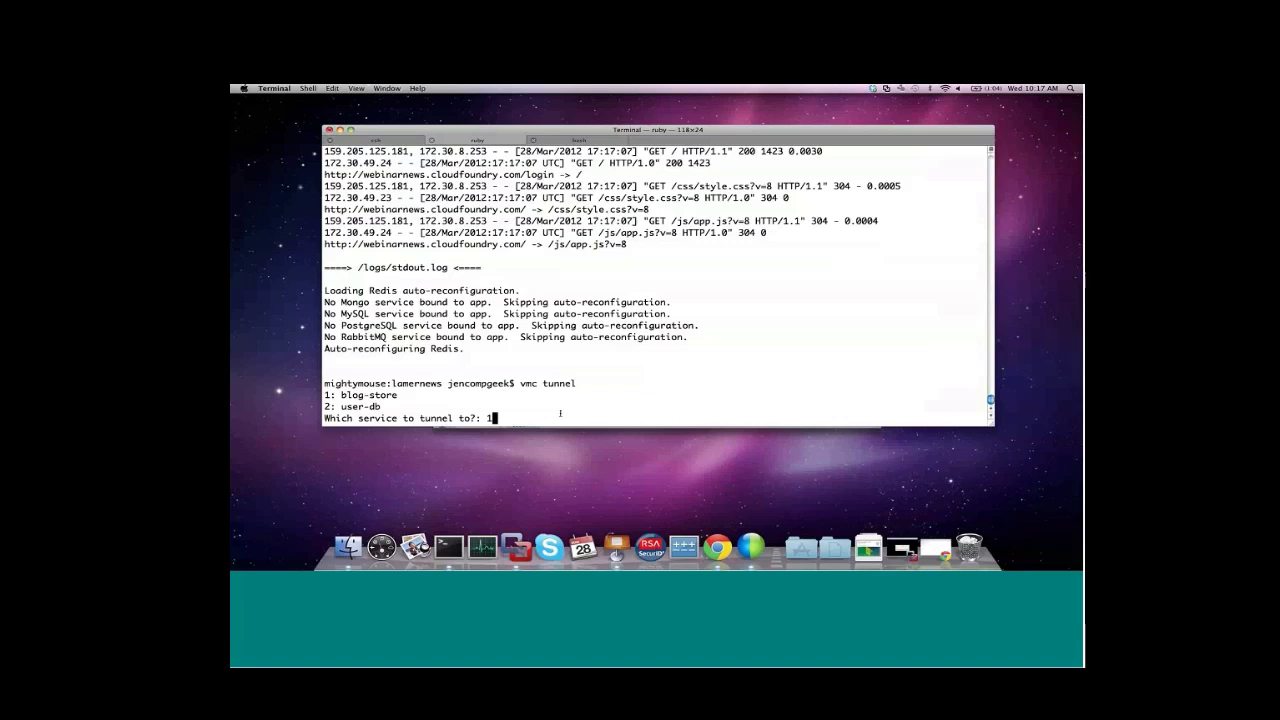
{"action": "key", "text": "Return"}
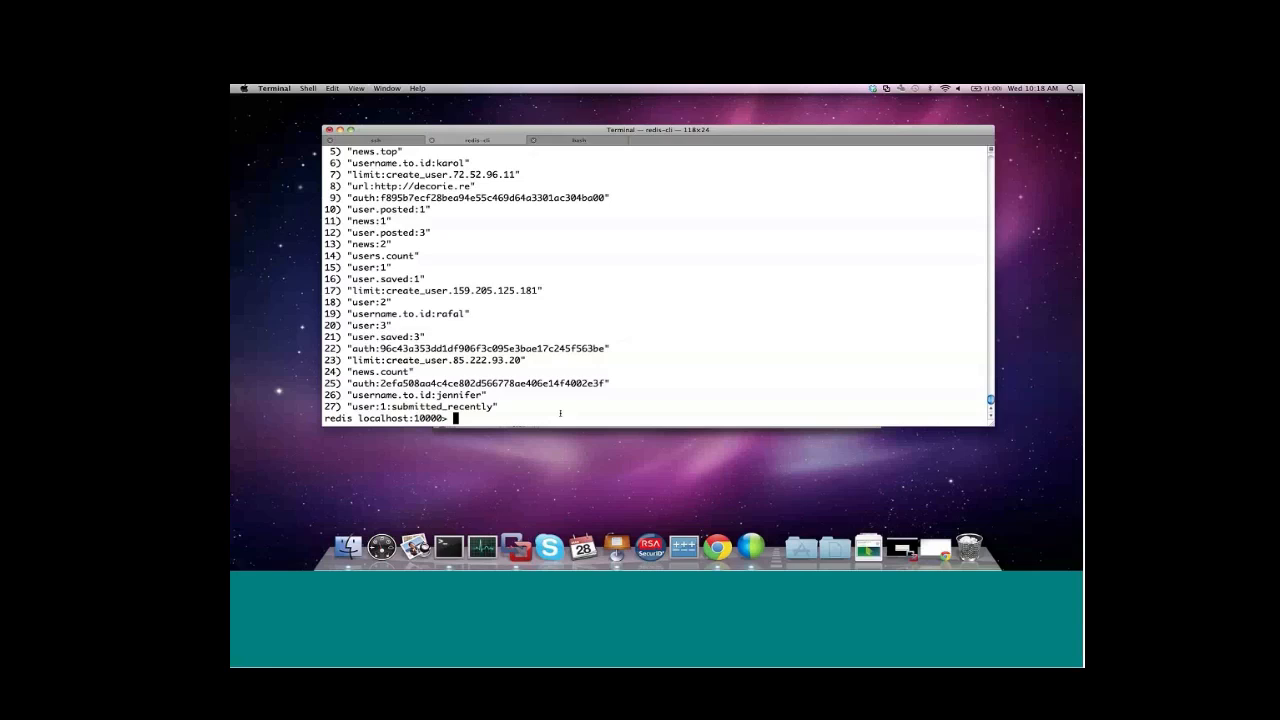
- Exit redis-cli back to the lamernews shell and start the vi app. command
{"action": "type", "text": "ex"}
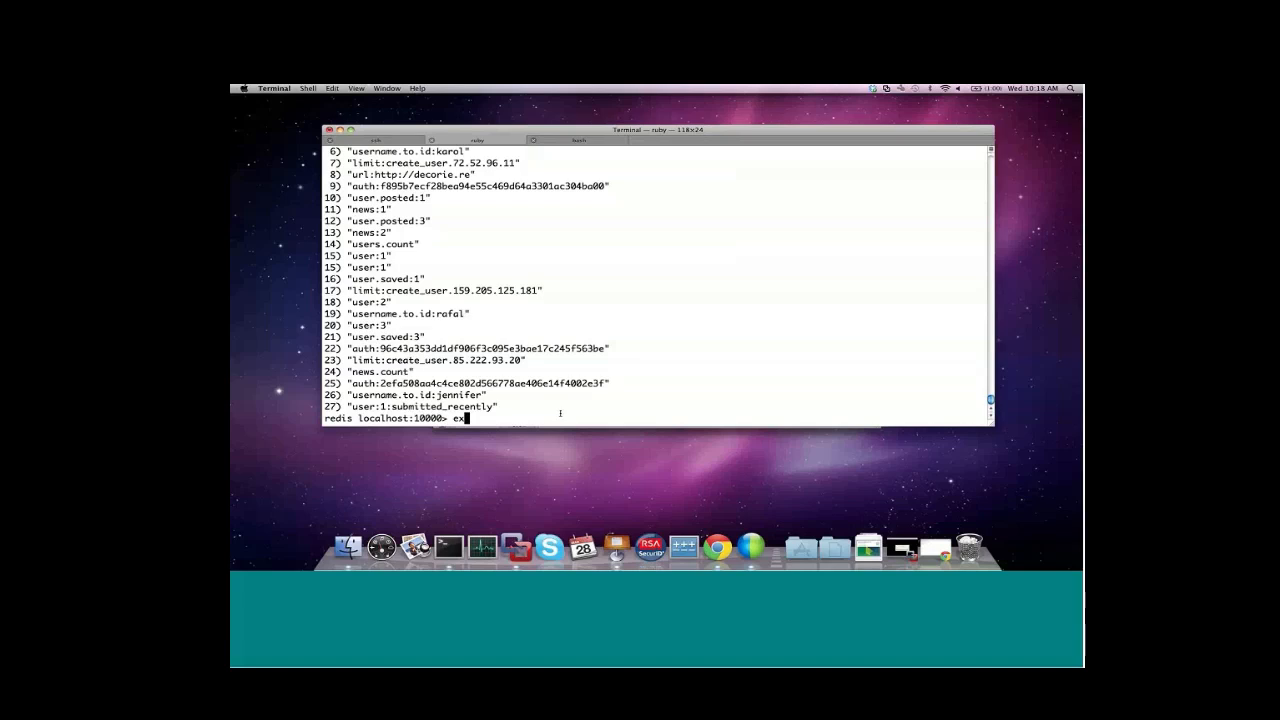
{"action": "key", "text": "Return"}
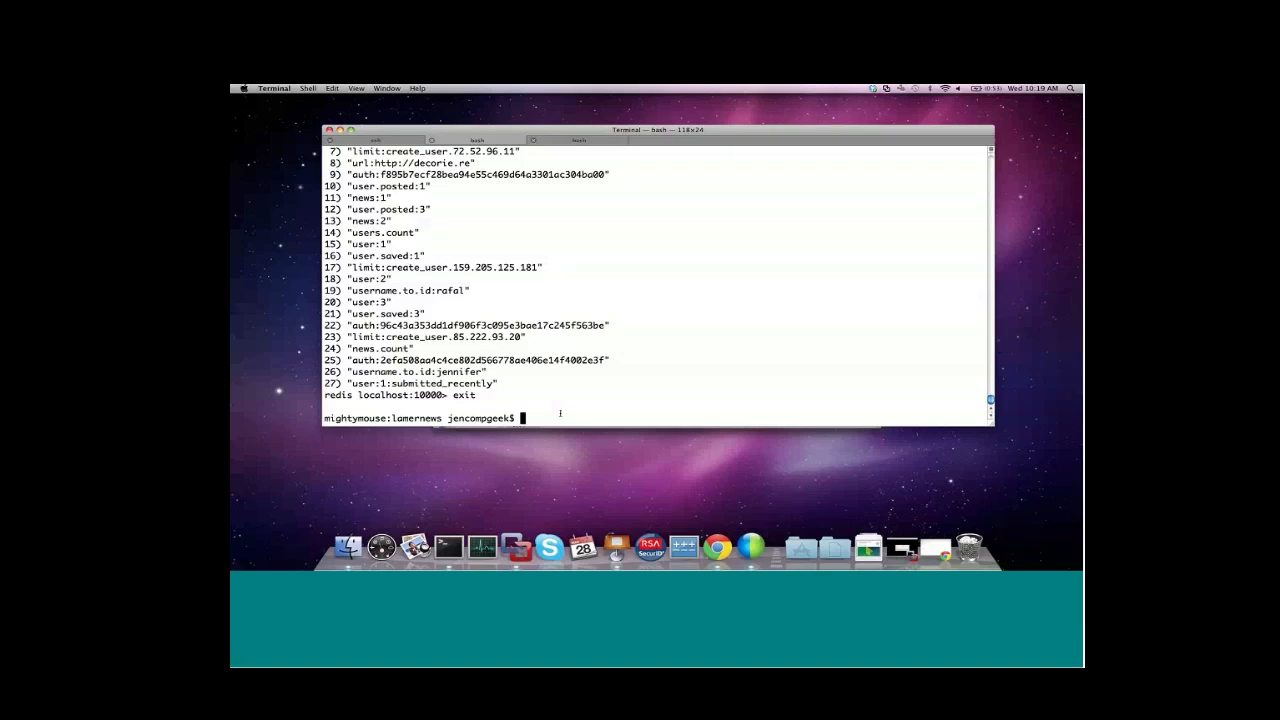
{"action": "type", "text": "vi app."}
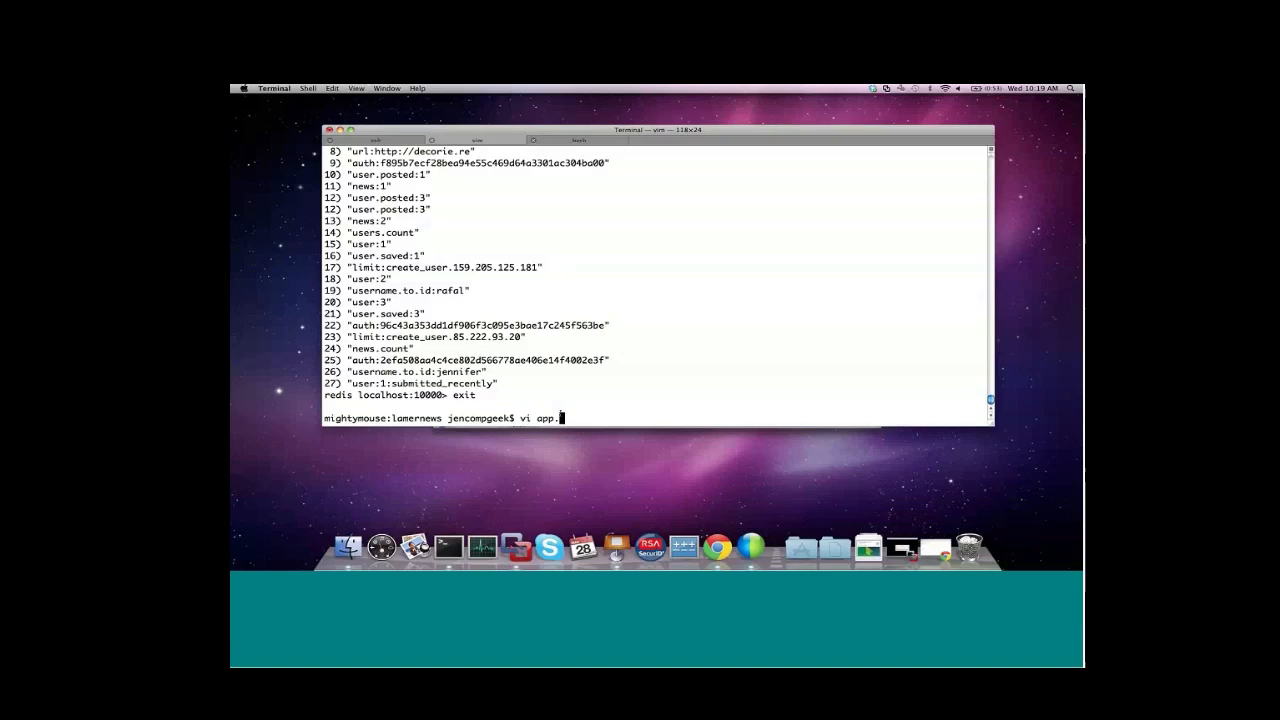
- In app.rb, create the Redis connection via CFRuntime::RedisClient.create
{"action": "key", "text": "Return"}
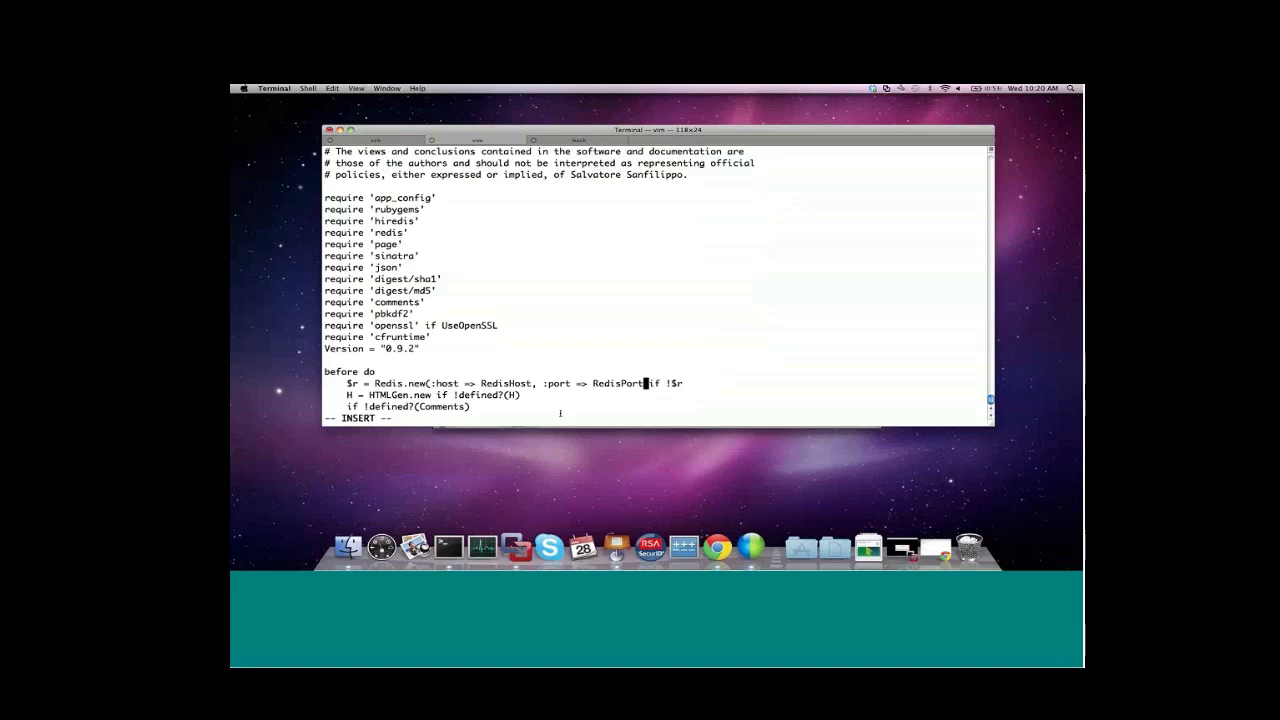
{"action": "type", "text": "CFRuntime if !$r"}
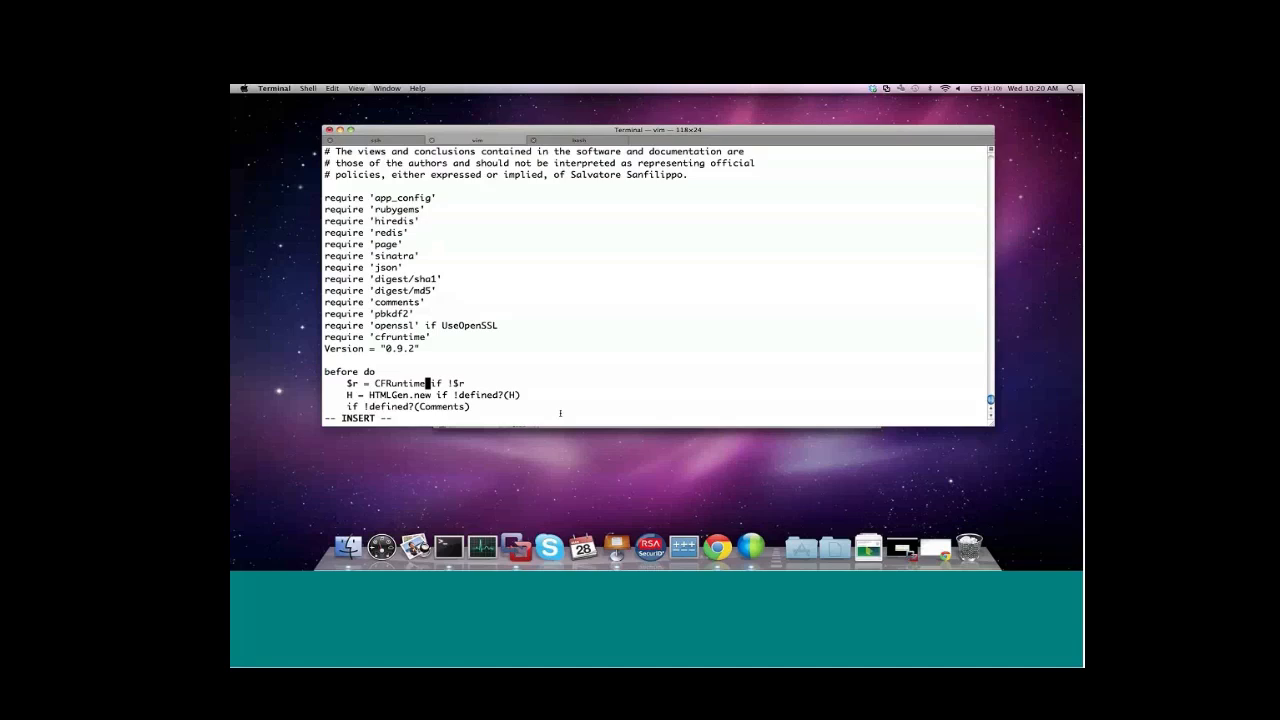
{"action": "type", "text": "::RedisClient.create"}
{"action": "type", "text": "vmc updat"}
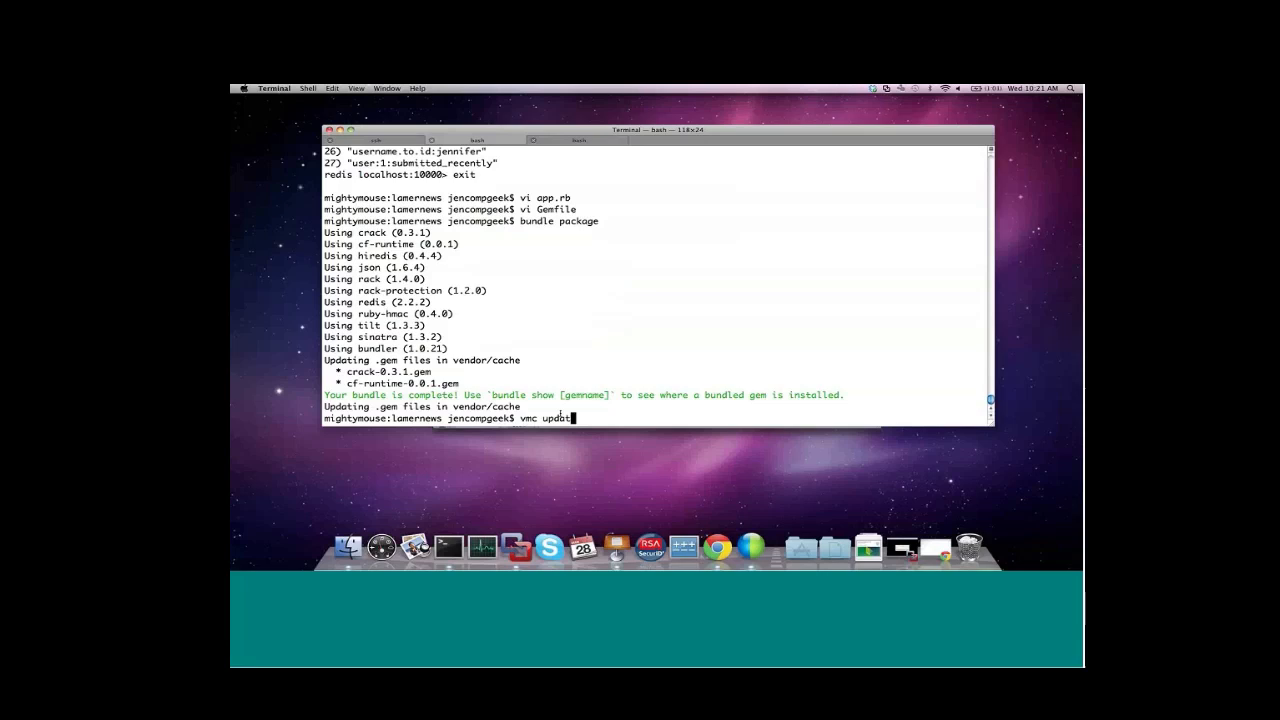
- Run vmc update webinarnews to push the cf-runtime changes
{"action": "type", "text": "webinarnews"}
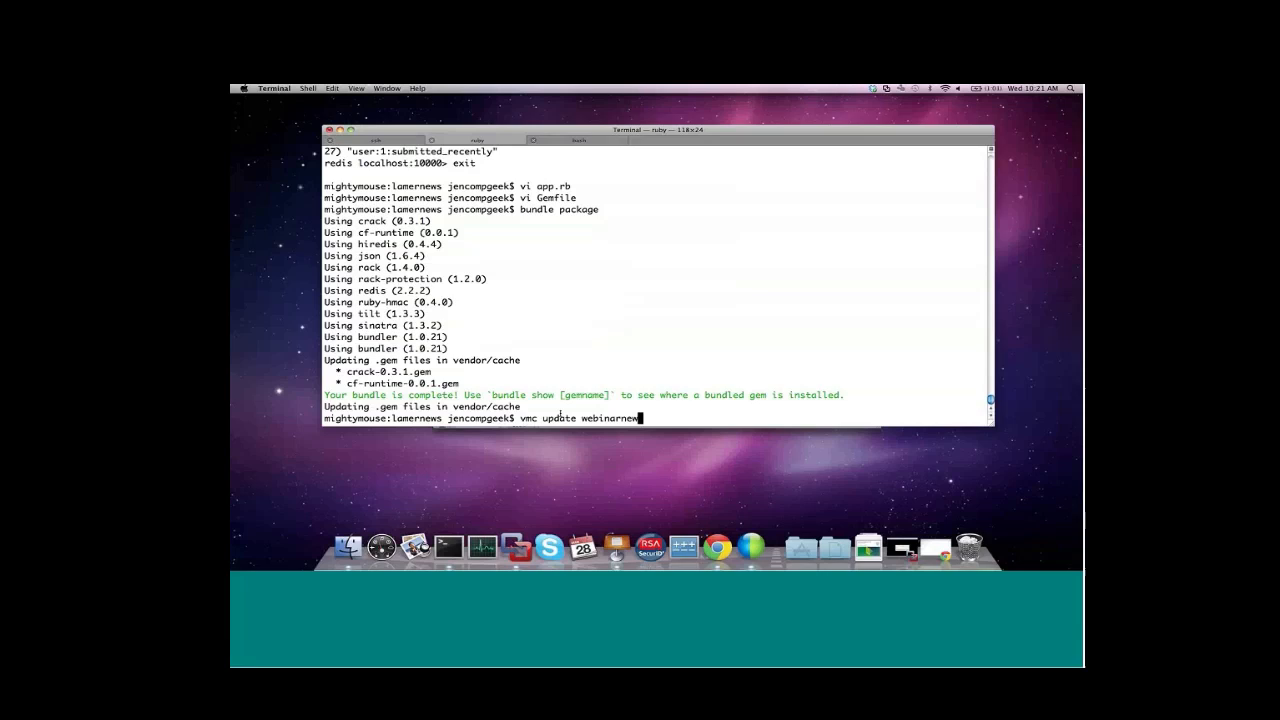
{"action": "key", "text": "Return"}
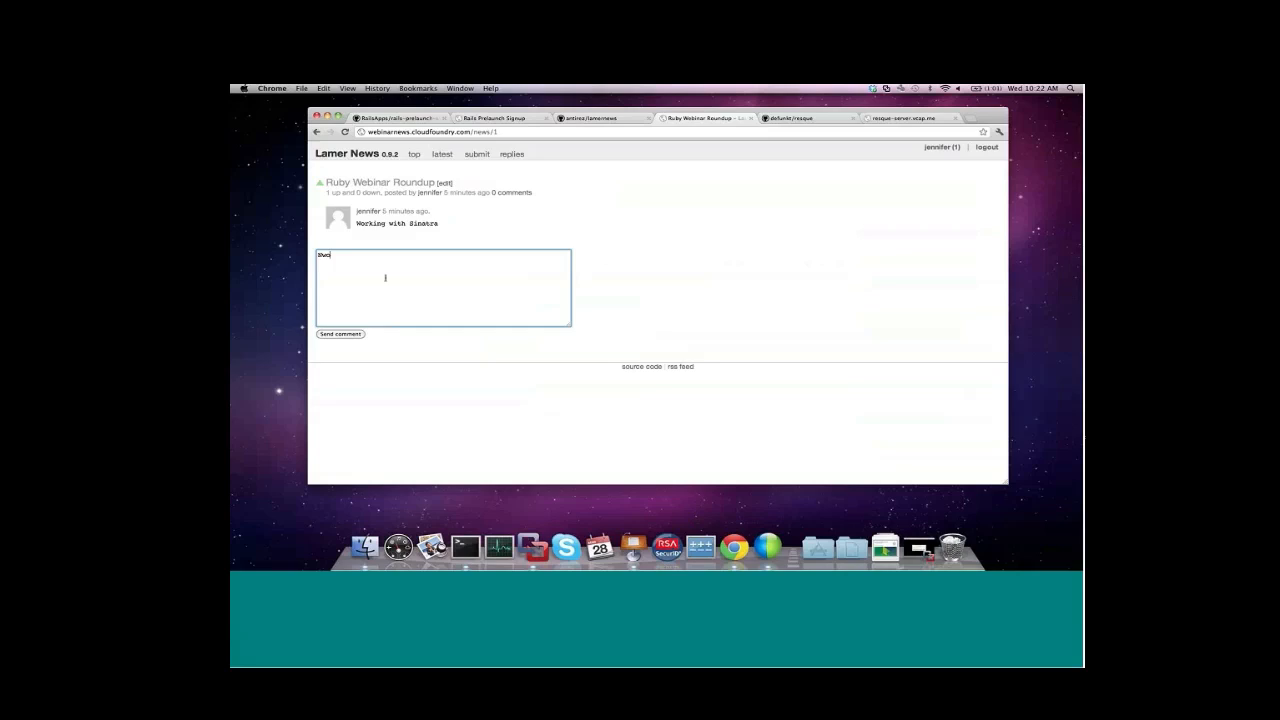
- Comment 'Now with cf-runtime!' on the story, then go to the defunkt/resque repository
{"action": "left_click", "coordinate": [340, 334]}
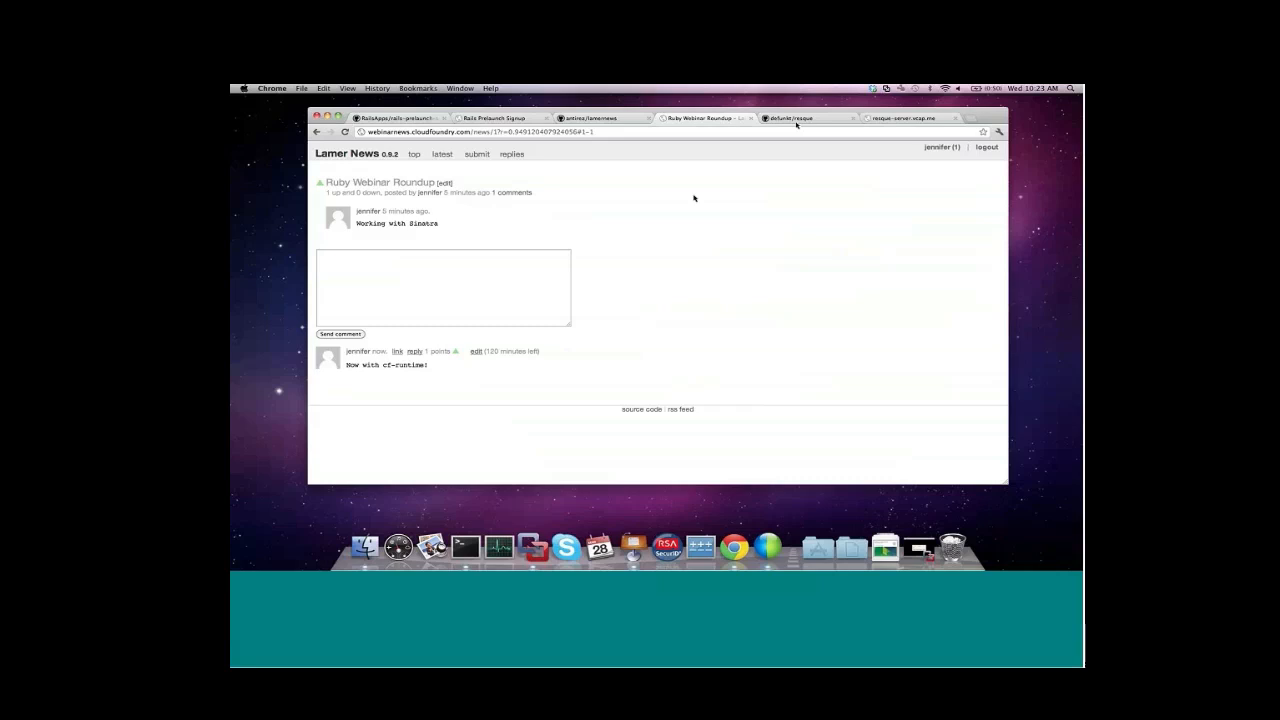
{"action": "left_click", "coordinate": [796, 118]}
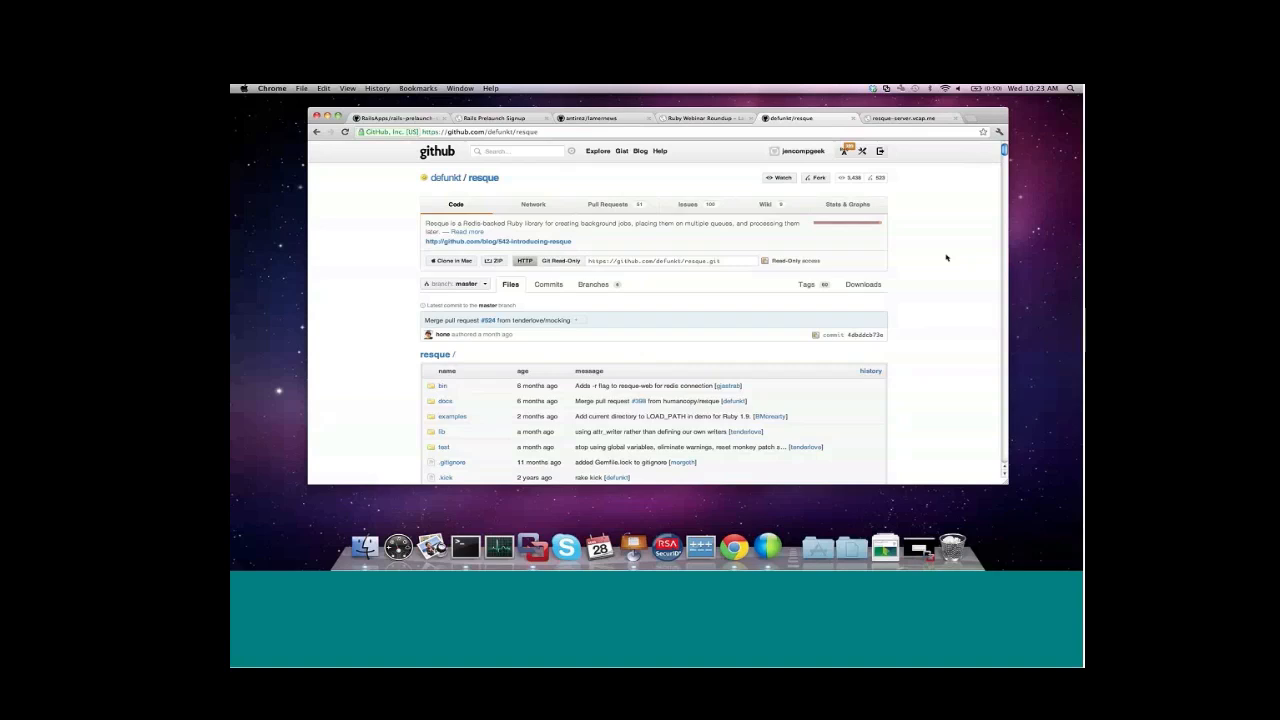
{"action": "mouse_move", "coordinate": [360, 338]}
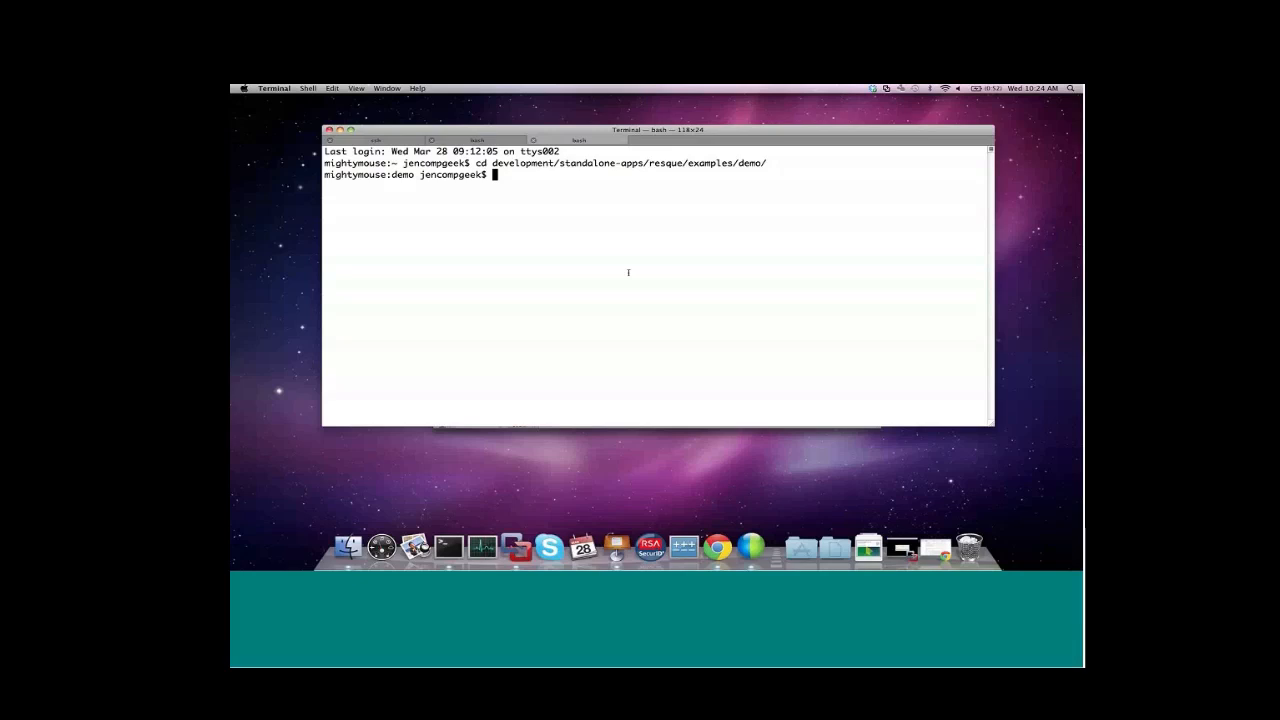
- Target api.vcap.me with vmc and begin the vmc push command
{"action": "type", "text": "vmc"}
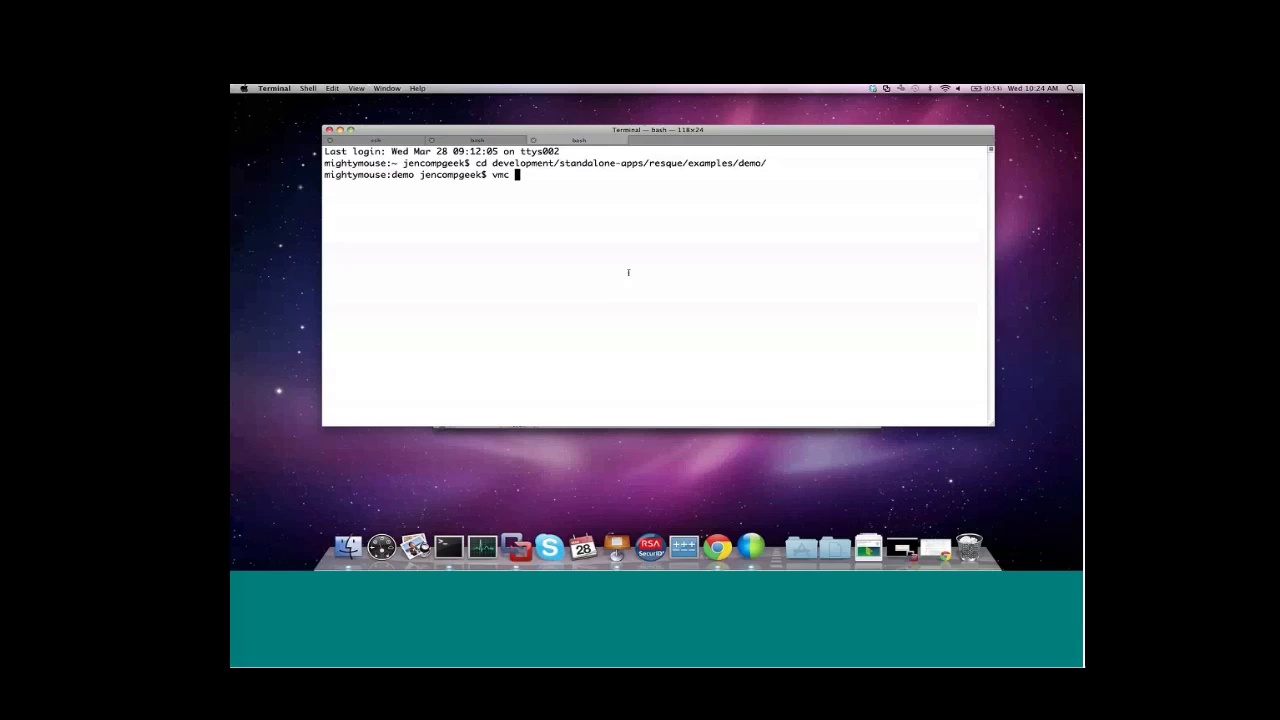
{"action": "type", "text": "target api.vcap.me"}
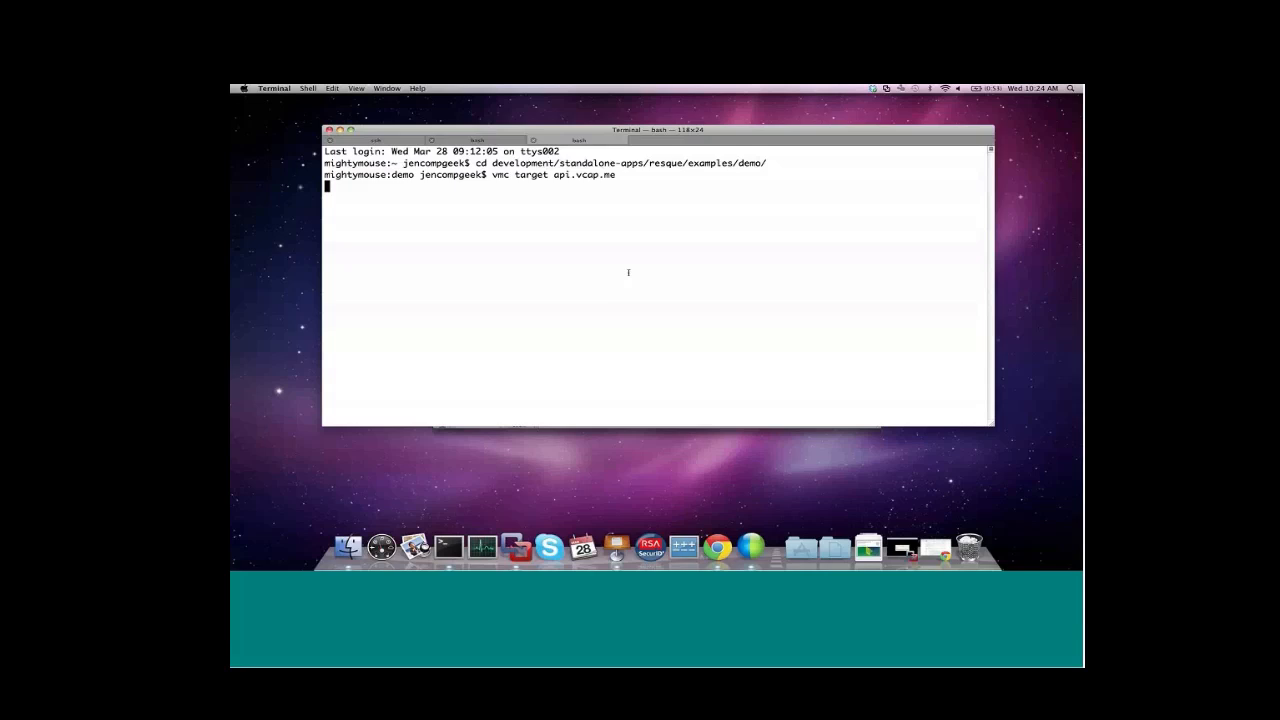
{"action": "key", "text": "Return"}
{"action": "type", "text": "ls"}
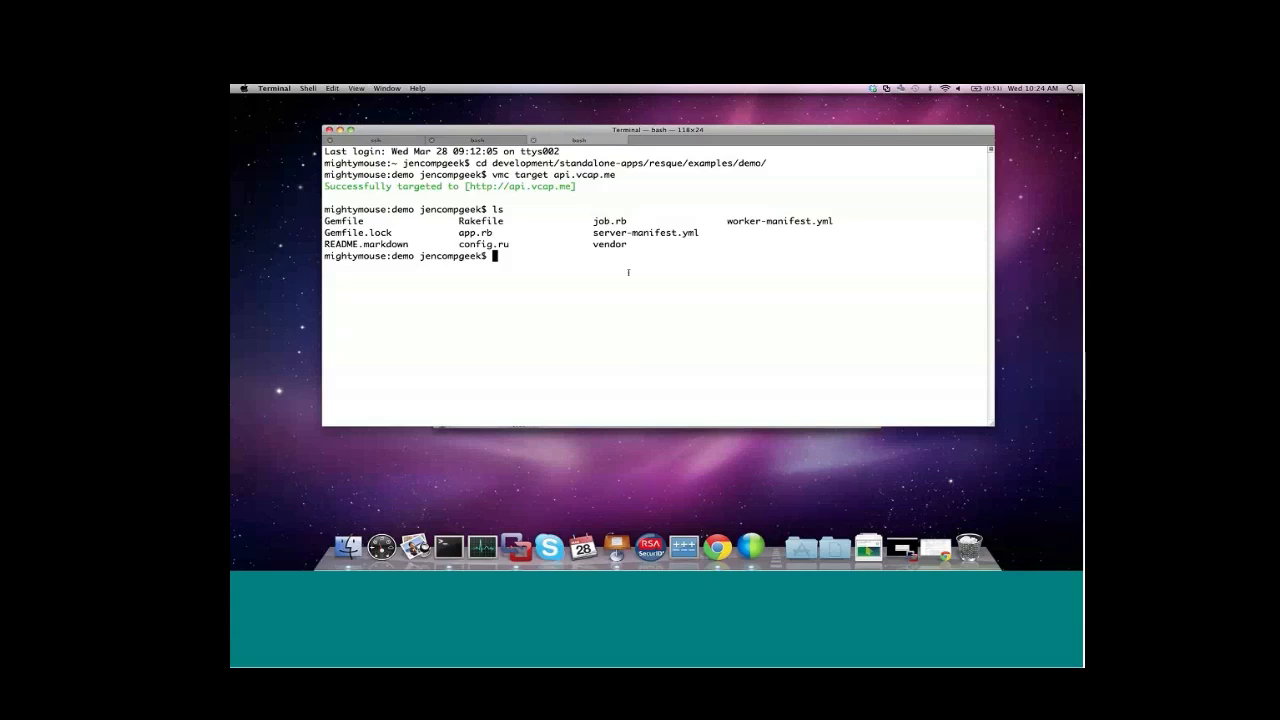
{"action": "type", "text": "vmc push"}
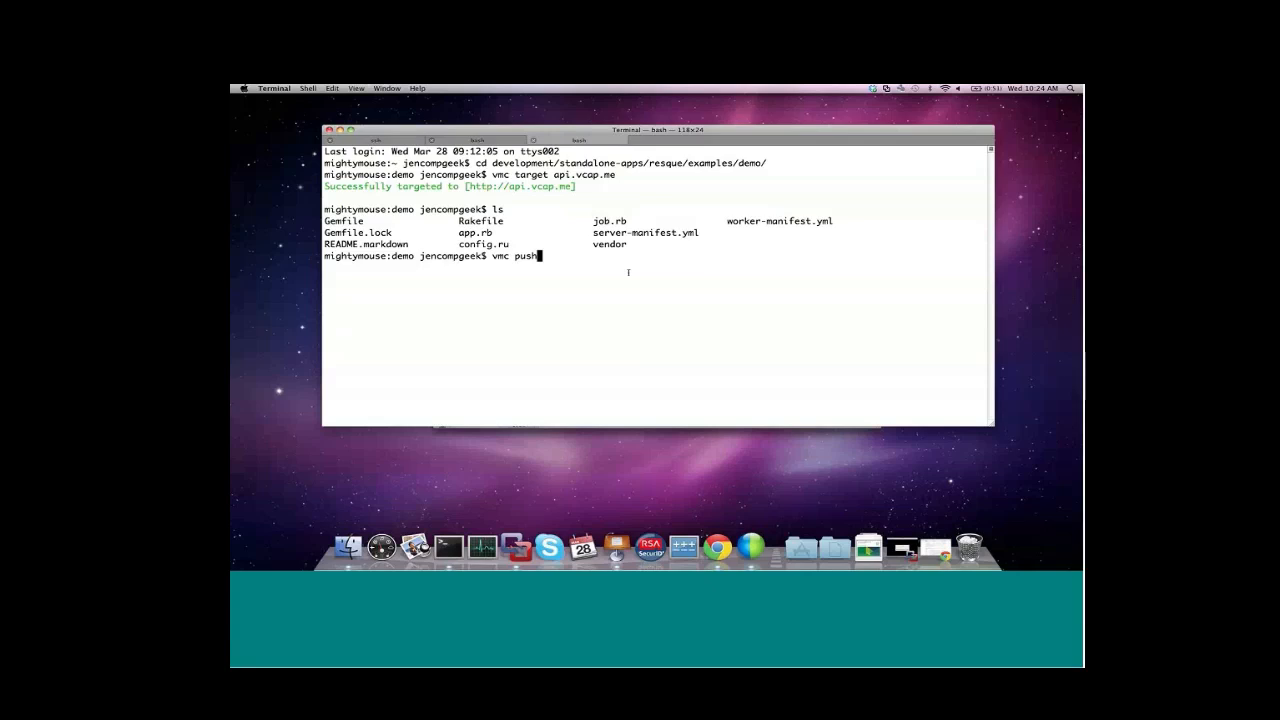
- Push the demo as resque-server with Redis service work-queue and save the manifest
{"action": "key", "text": "Return"}
{"action": "type", "text": "y"}
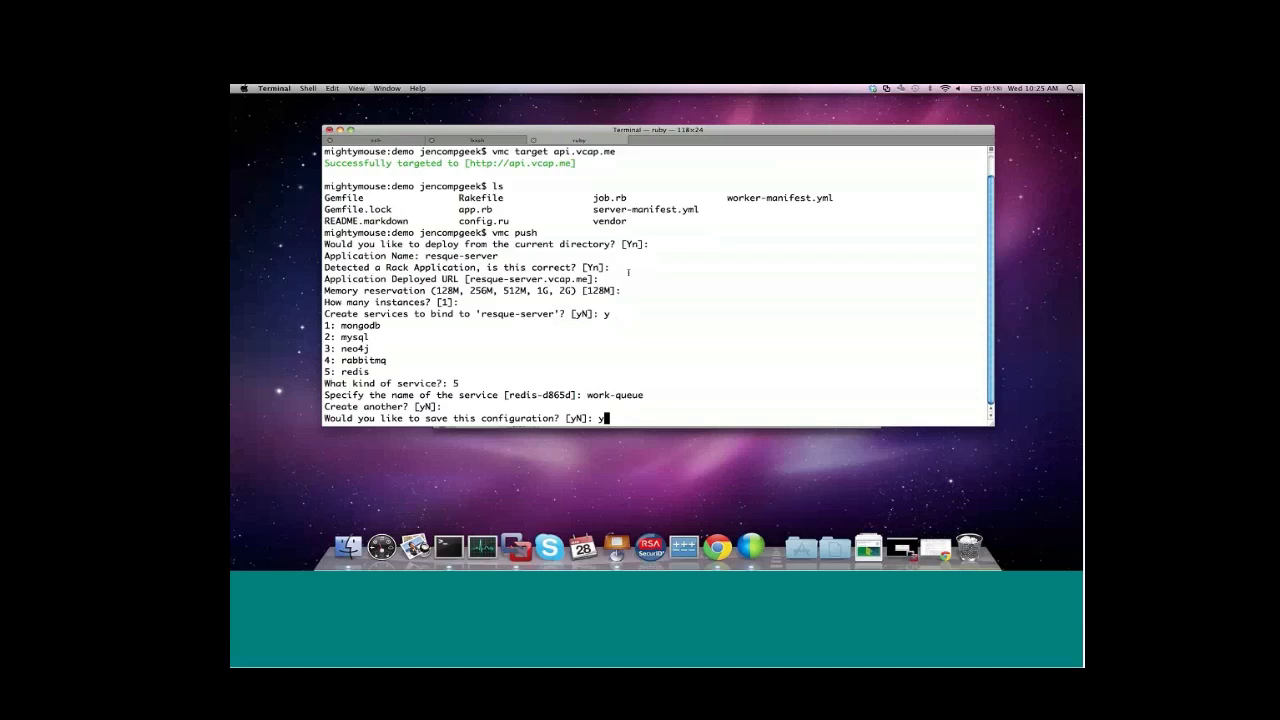
{"action": "key", "text": "Return"}
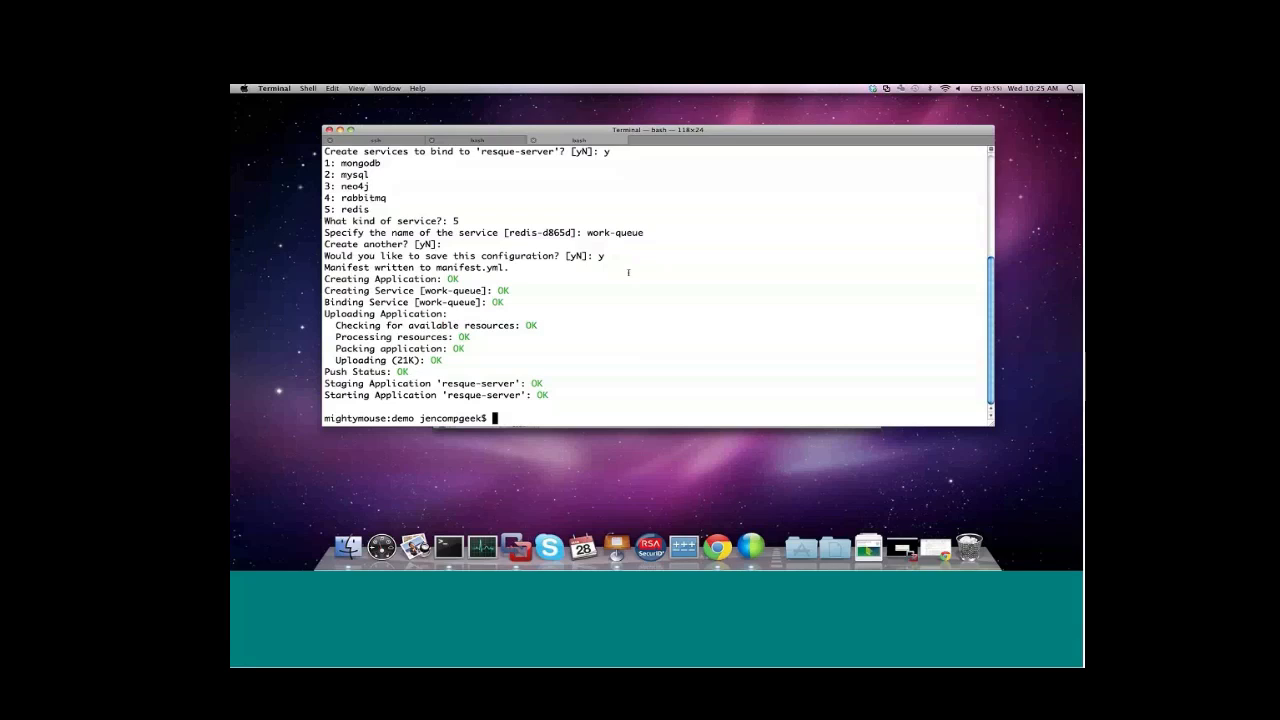
{"action": "mouse_move", "coordinate": [716, 548]}
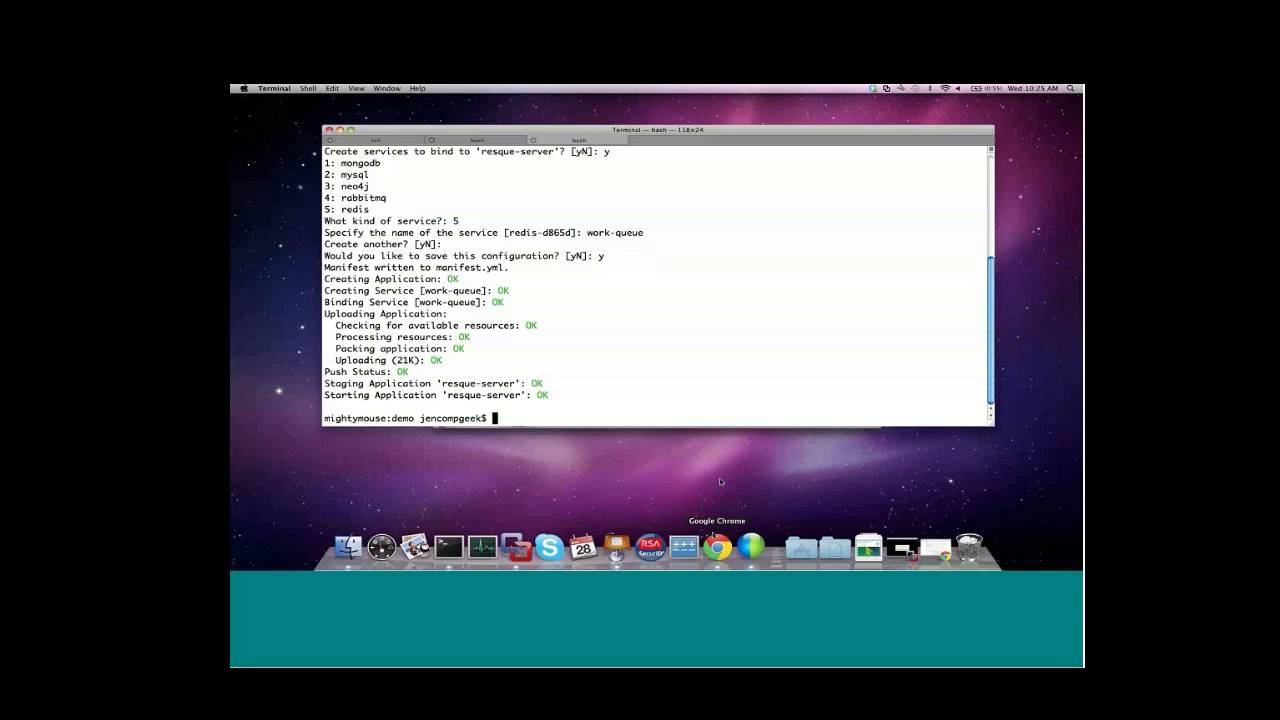
- Load resque-server.vcap.me in Chrome showing 0 pending and 0 processed jobs
{"action": "left_click", "coordinate": [716, 548]}
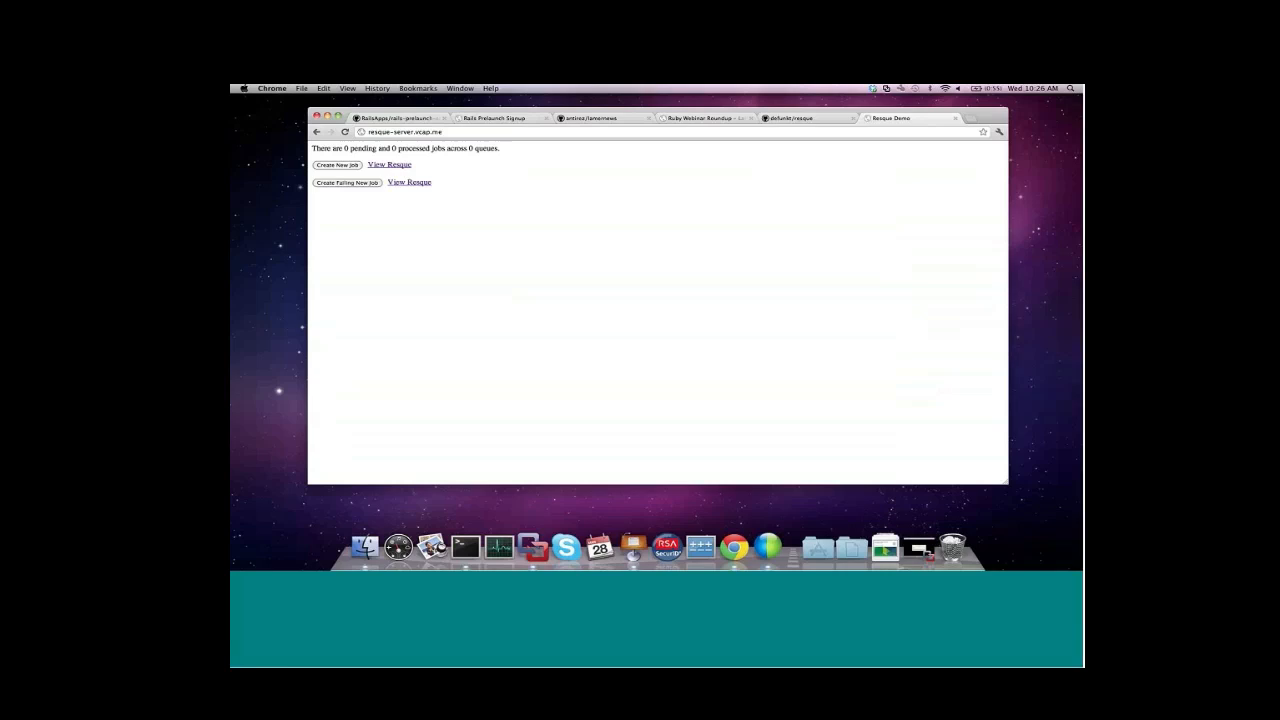
{"action": "left_click", "coordinate": [388, 164]}
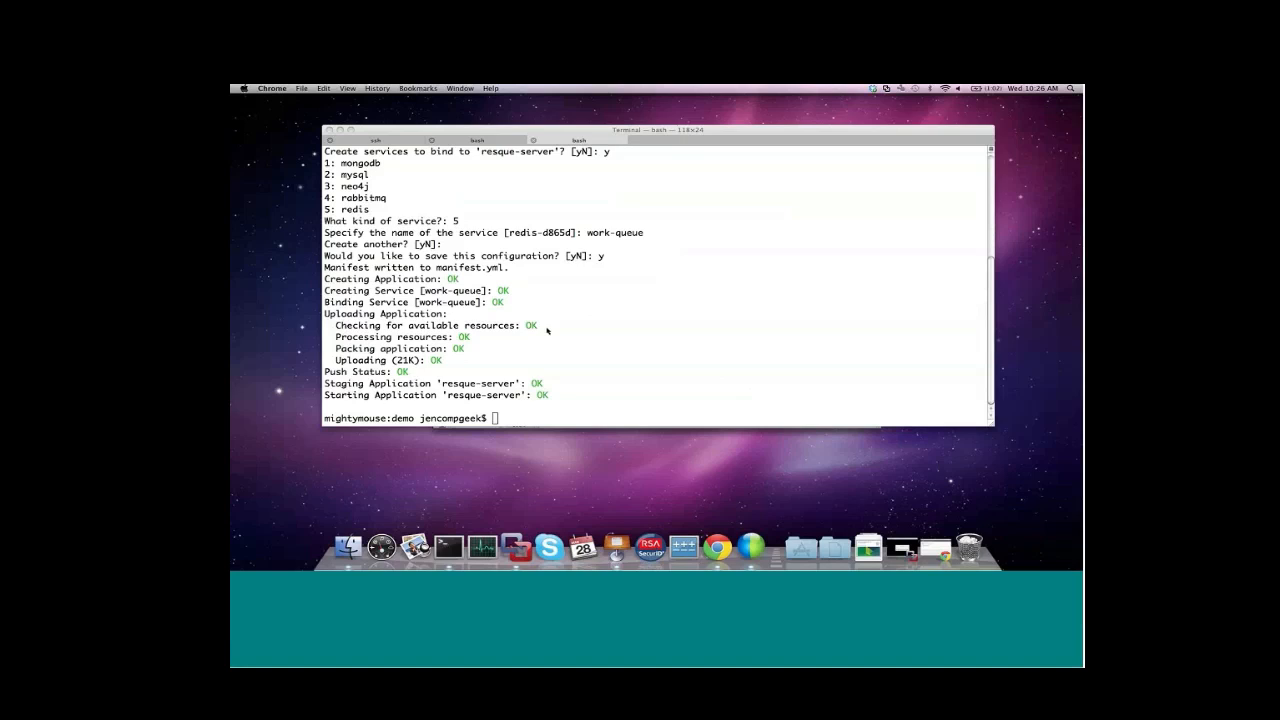
- Bring the Terminal session with the finished resque-server push back into focus
{"action": "left_click", "coordinate": [650, 300]}
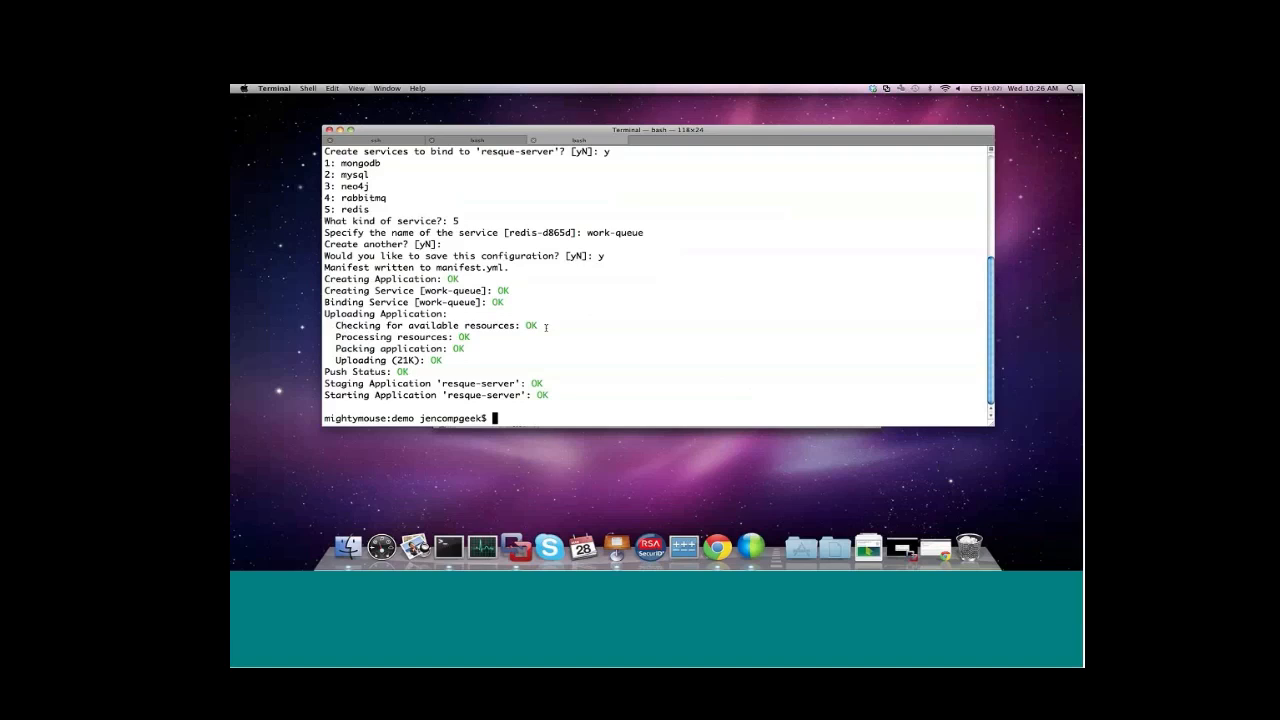
- View manifest.yml, then rename it to server-manifest.yml
{"action": "type", "text": "more manifest.yml"}
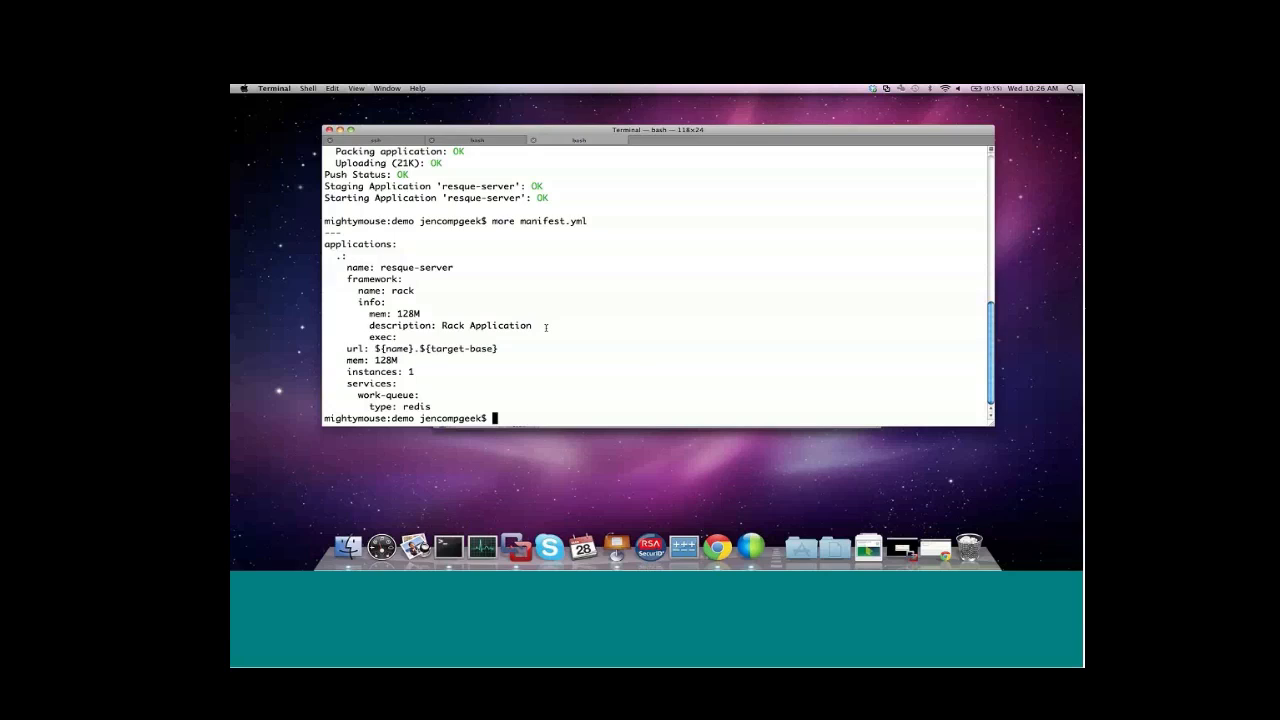
{"action": "type", "text": "mv manifest.yml"}
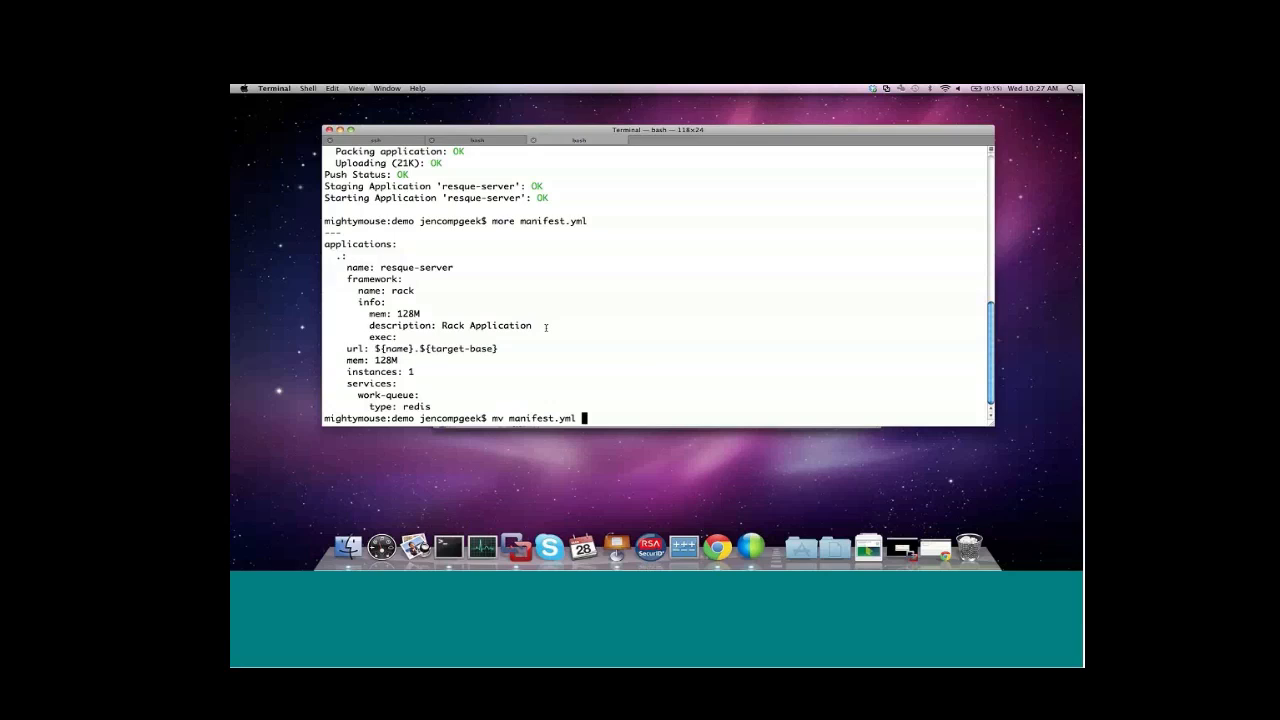
{"action": "type", "text": "server-manifest."}
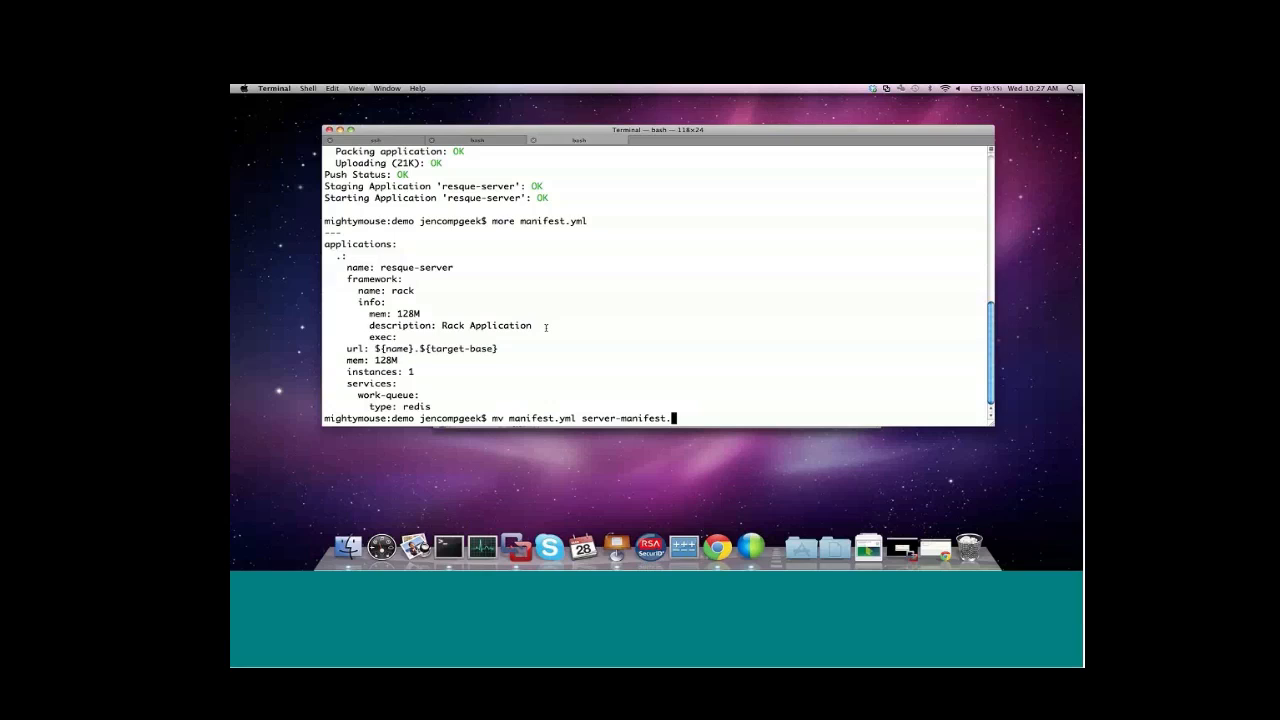
{"action": "key", "text": "Return"}
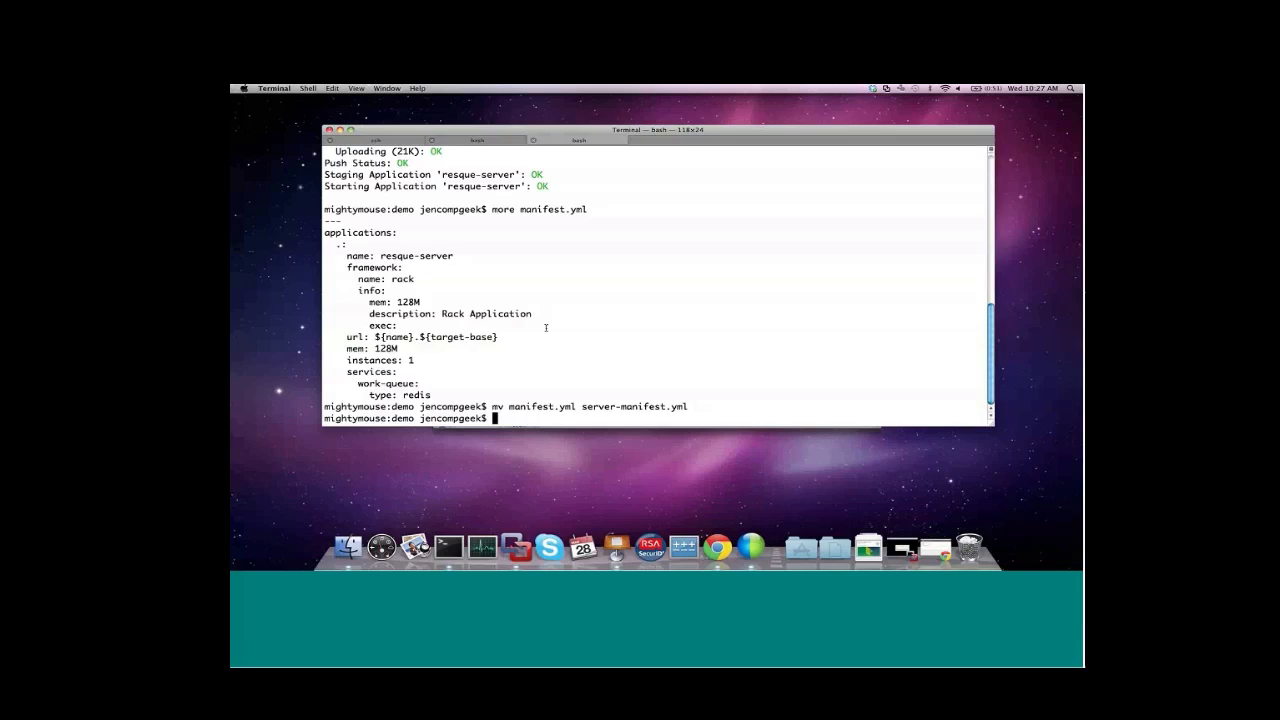
- Display worker-manifest.yml defining the standalone resque-worker app bound to work-queue
{"action": "type", "text": "more worker-manifest.yml"}
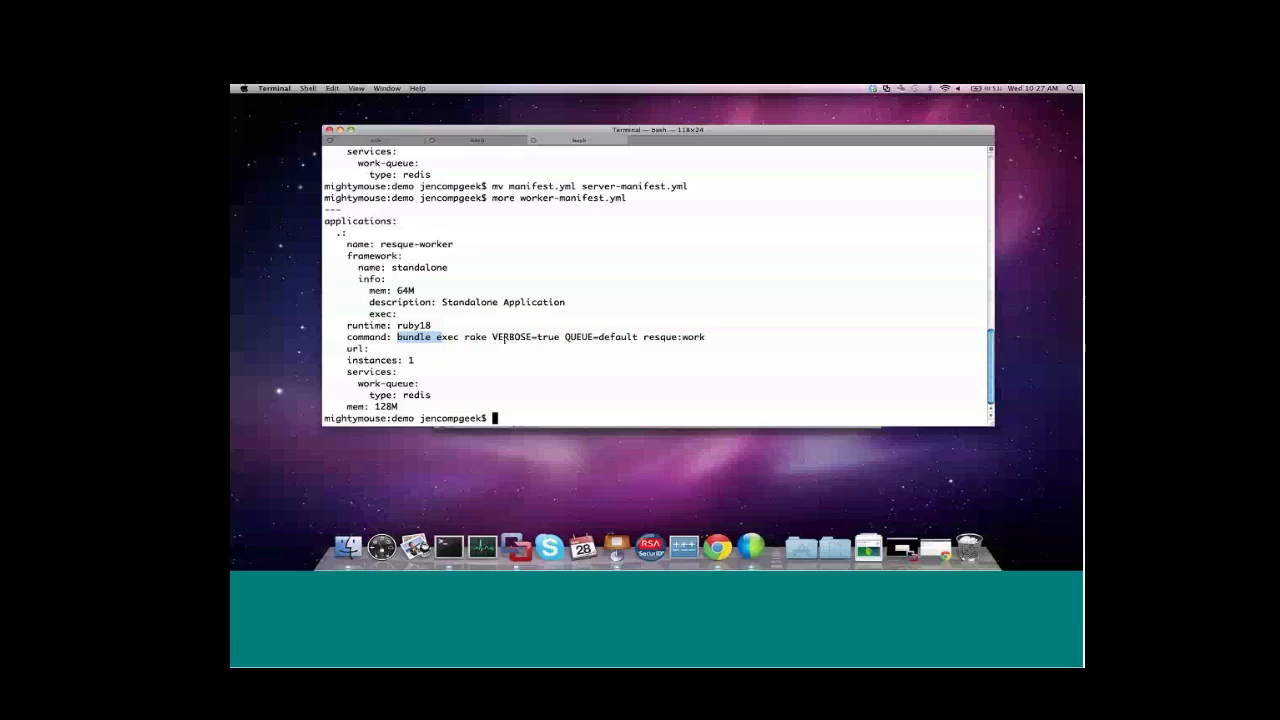
- Run vmc push: not Rack, 6 Standalone, ruby18, start command 'bundle exec rake VERBOSE=true QUEUE=default resque:work'
{"action": "type", "text": "vmc push"}
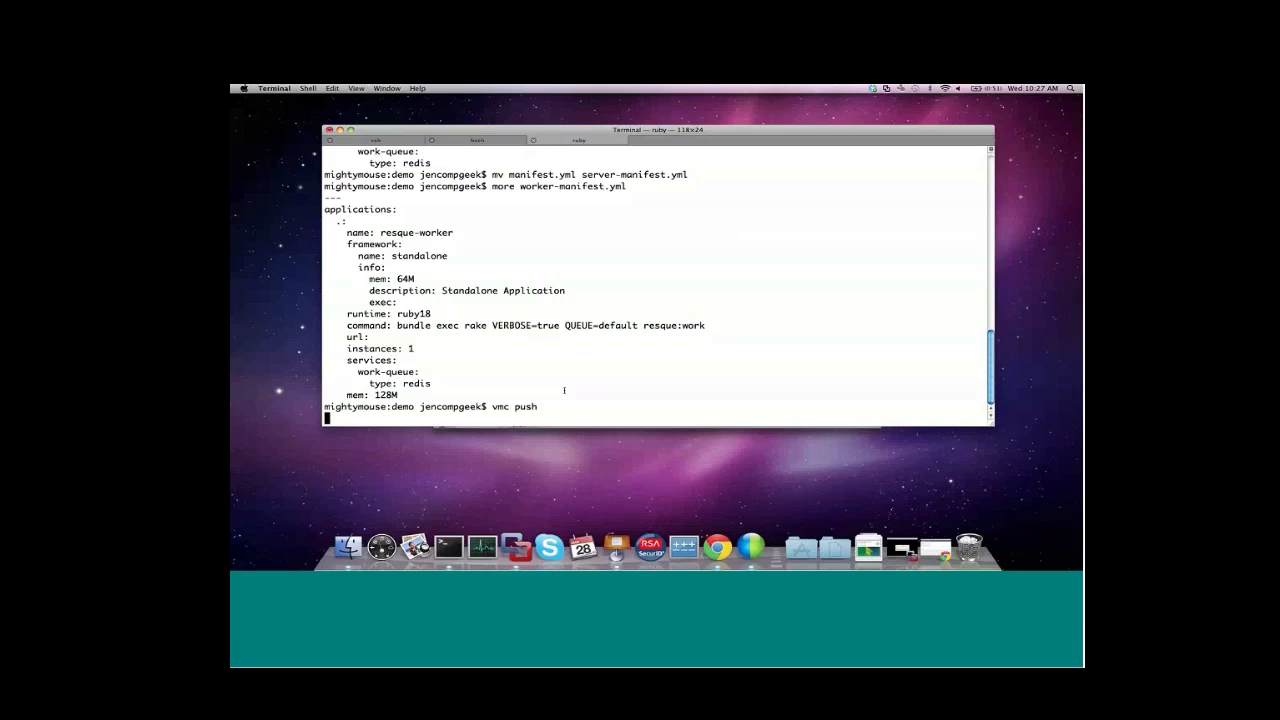
{"action": "key", "text": "Return"}
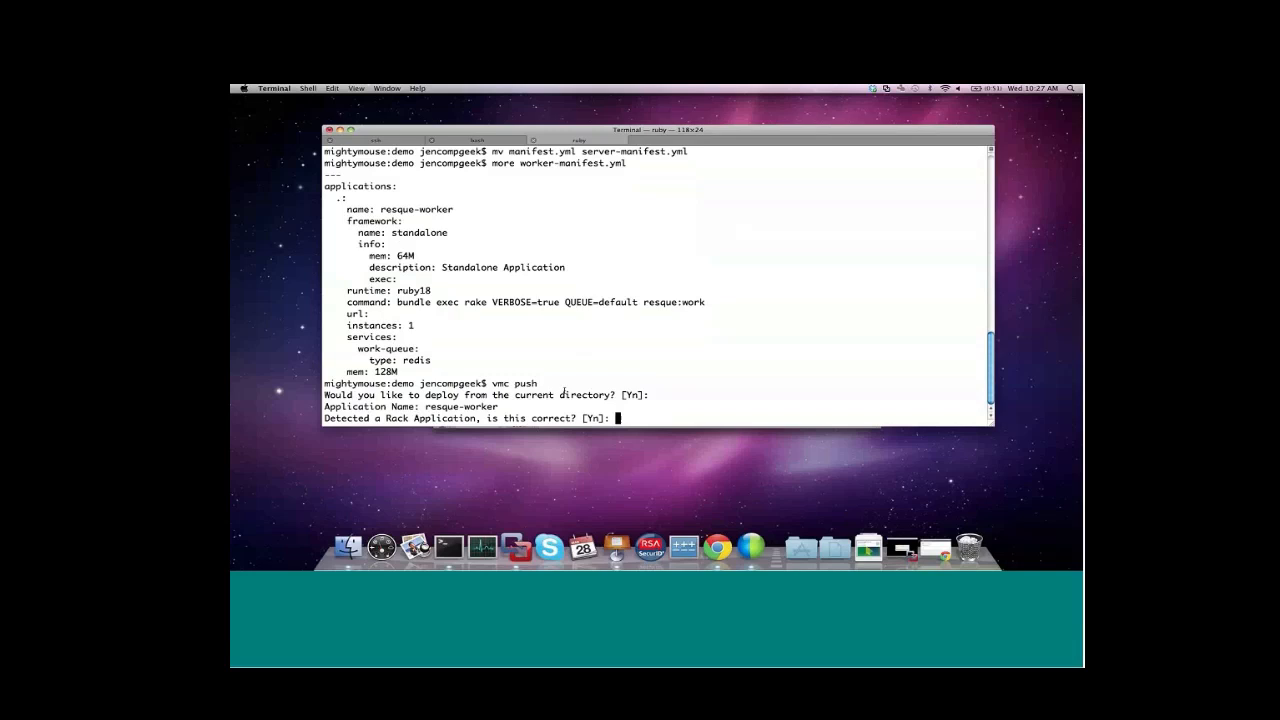
{"action": "type", "text": "n"}
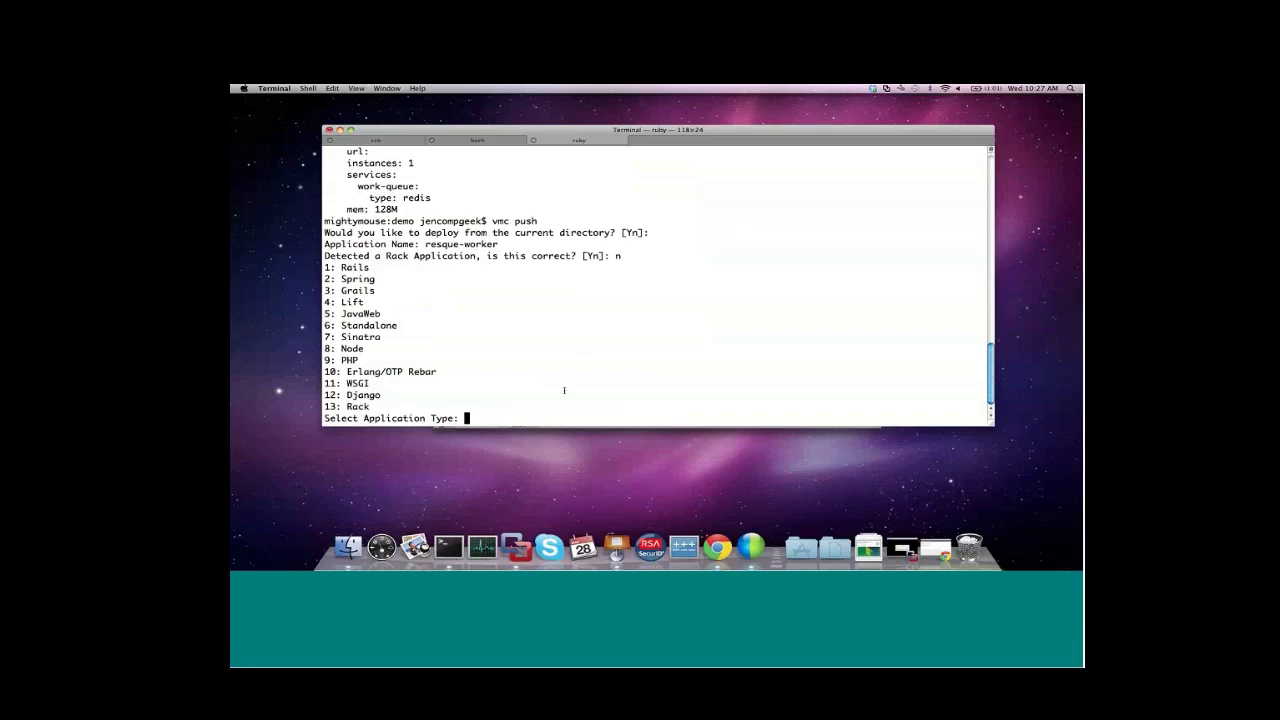
{"action": "type", "text": "6"}
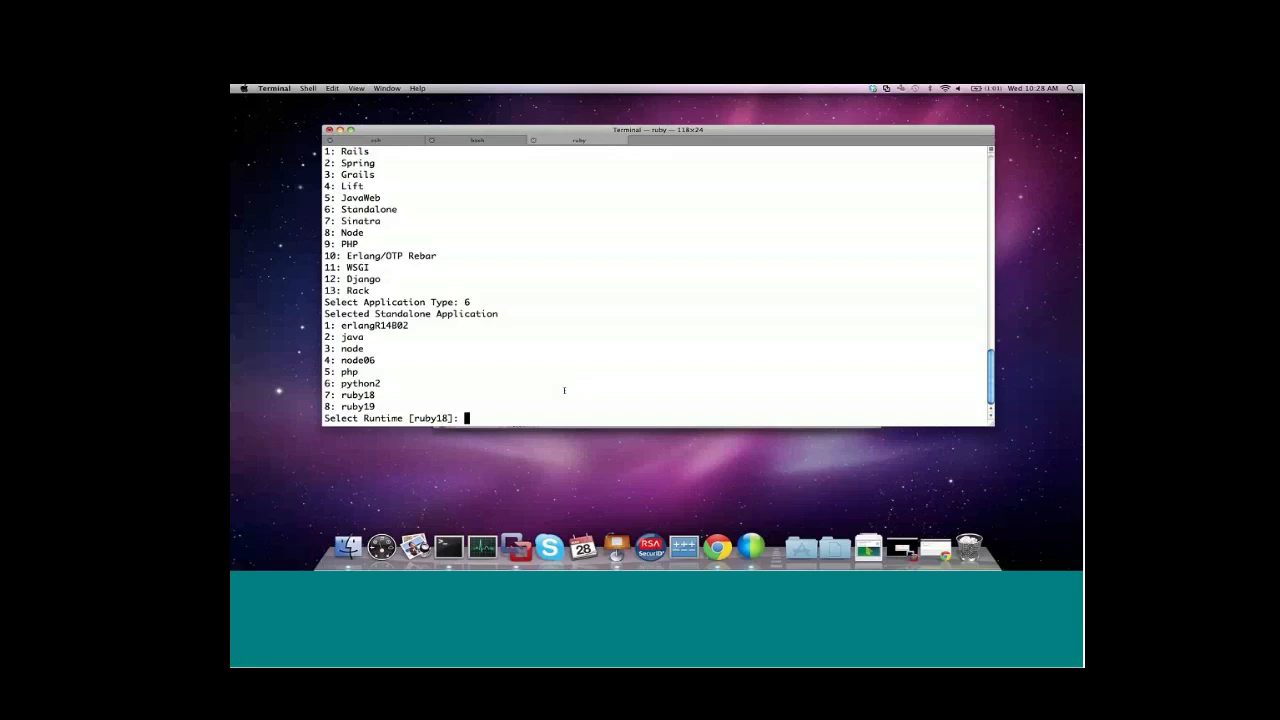
{"action": "key", "text": "Return"}
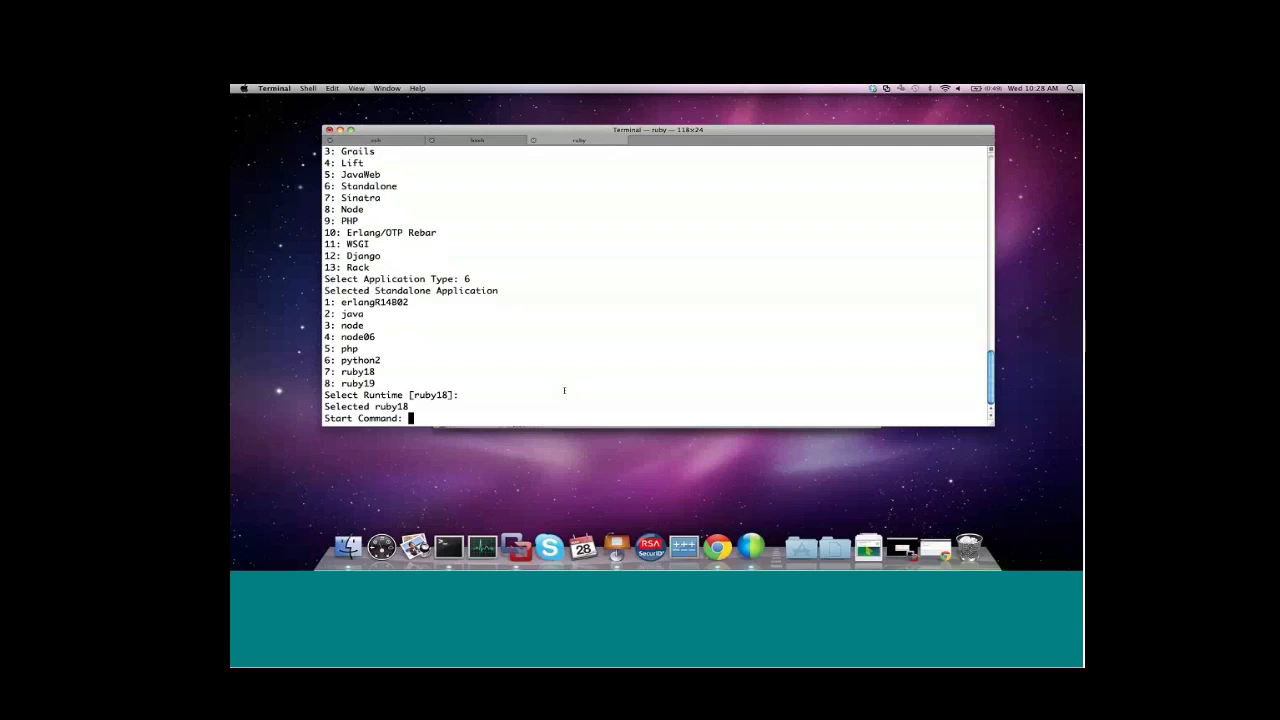
{"action": "mouse_move", "coordinate": [588, 384]}
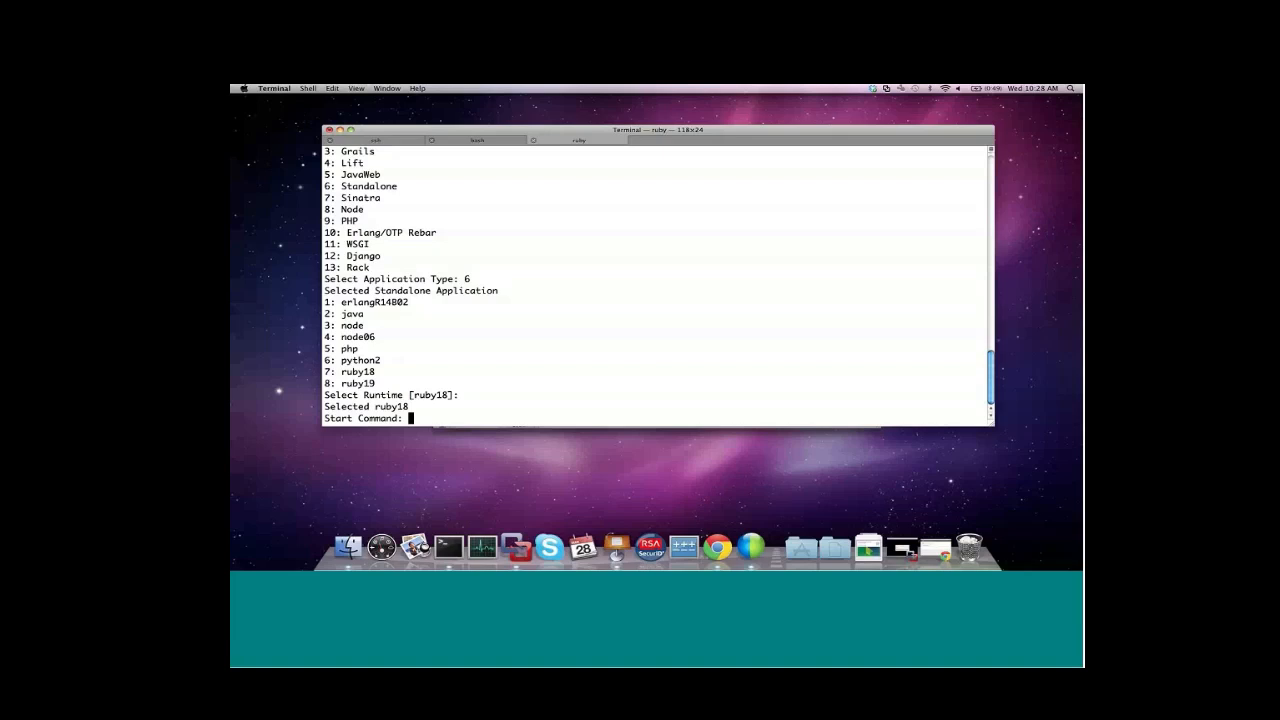
{"action": "type", "text": "bundle exec rake VERBOSE=true QUEUE=default resque:work"}
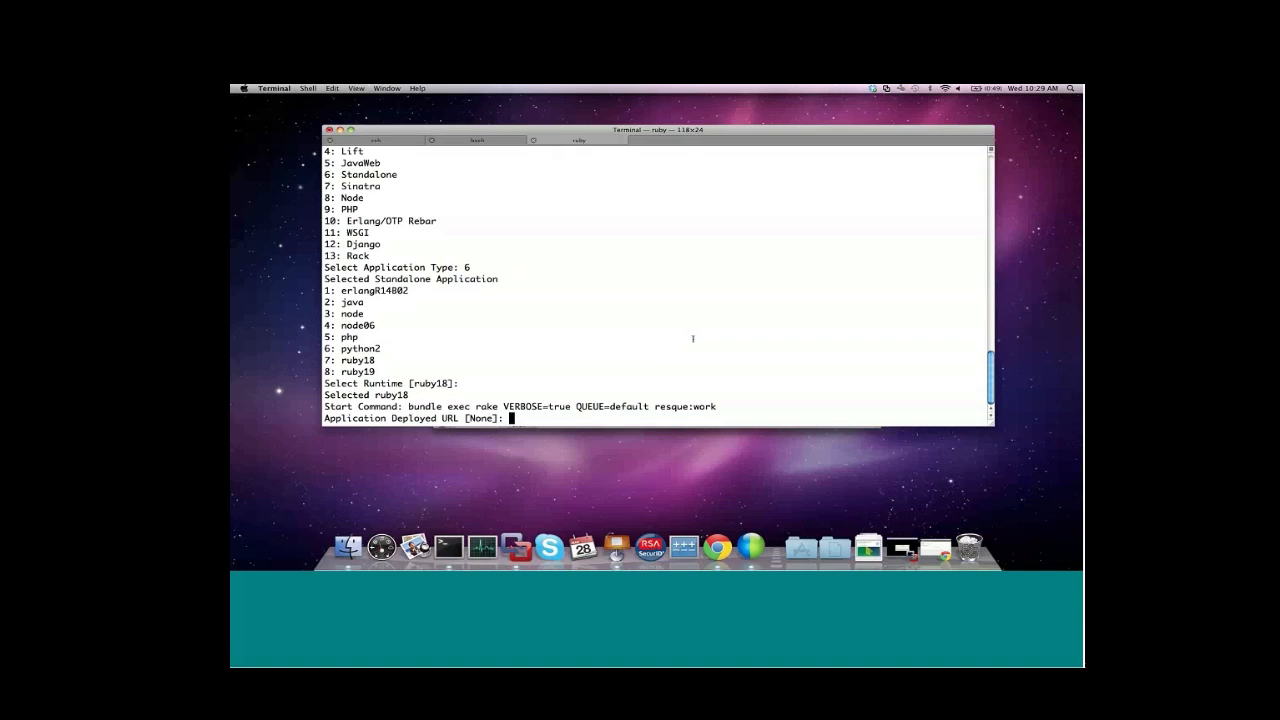
- Accept no URL and the default 128M memory so resque-worker uploads, binds work-queue and starts
{"action": "key", "text": "Return"}
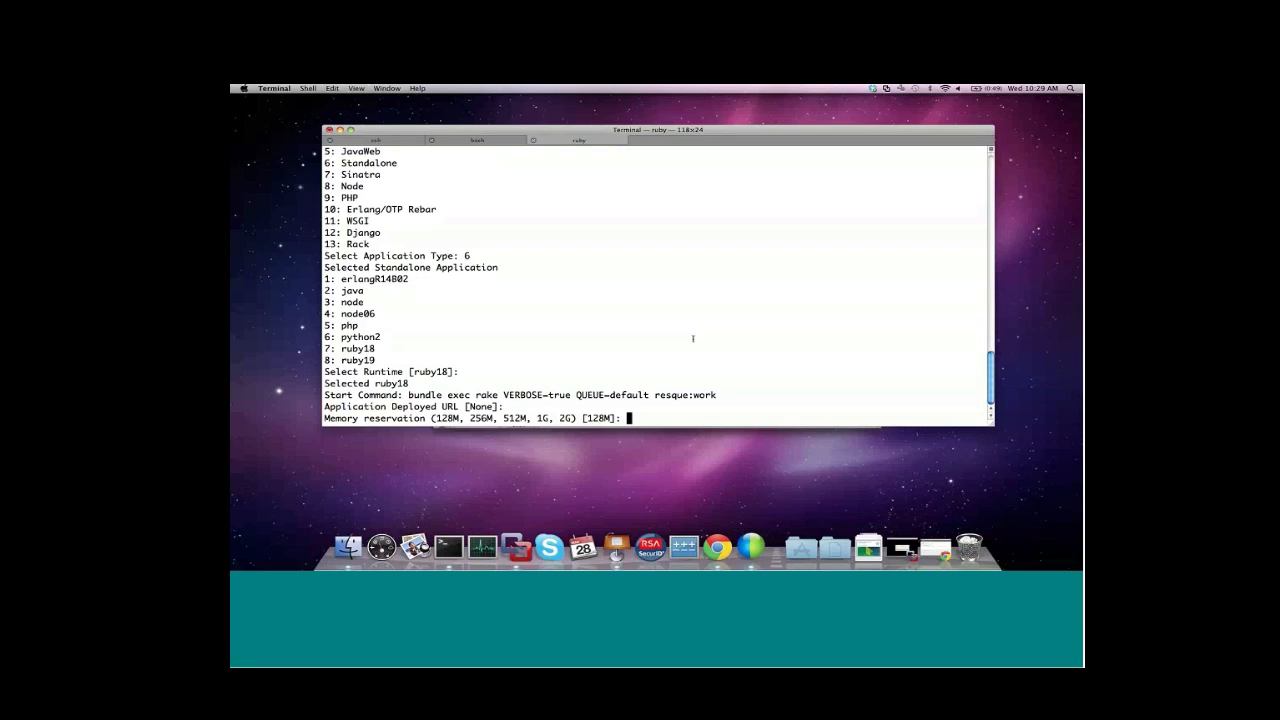
{"action": "key", "text": "Return"}
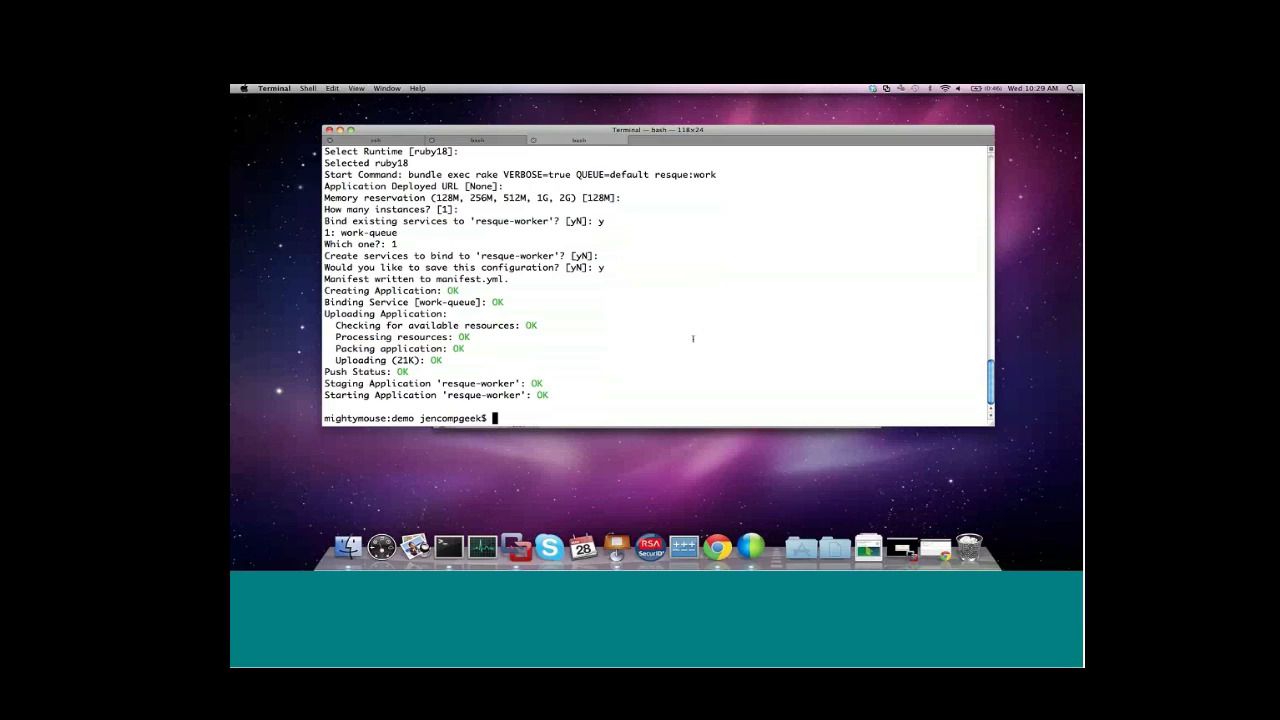
- Show the resque-worker logs with 'vmc logs', confirming jobs processed from the default queue
{"action": "type", "text": "vmc logs resque-worker"}
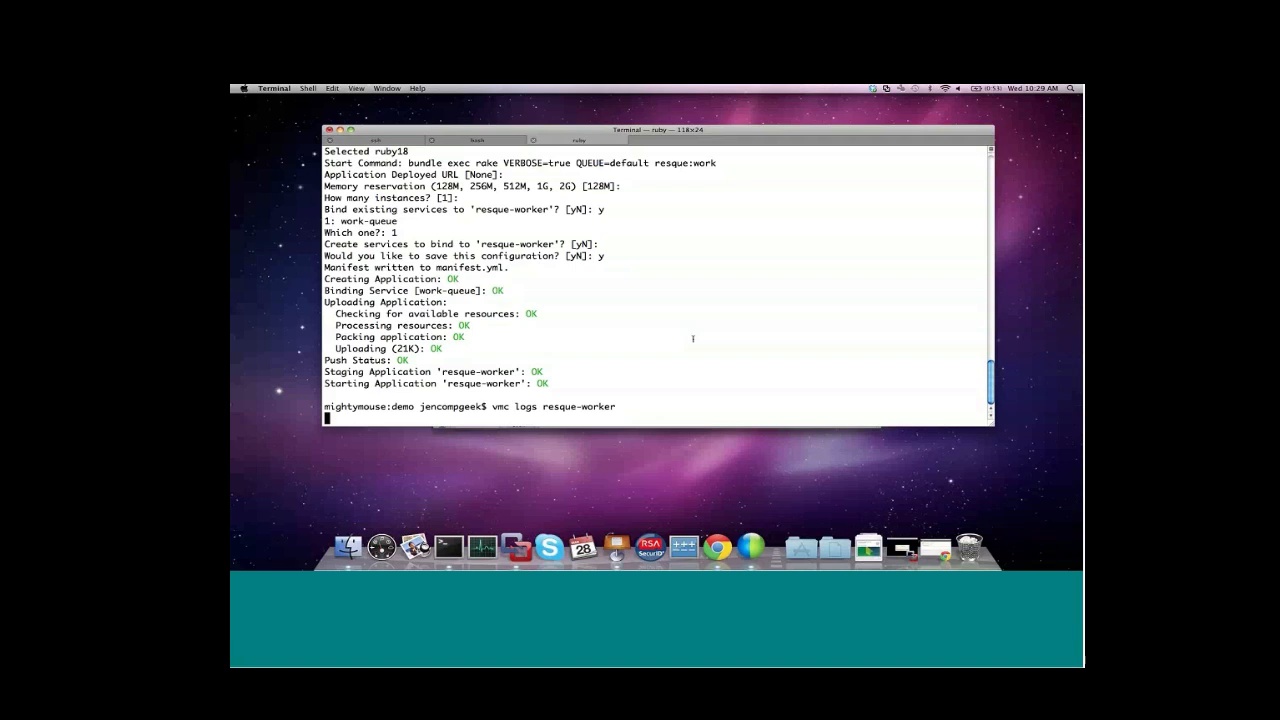
{"action": "key", "text": "Return"}
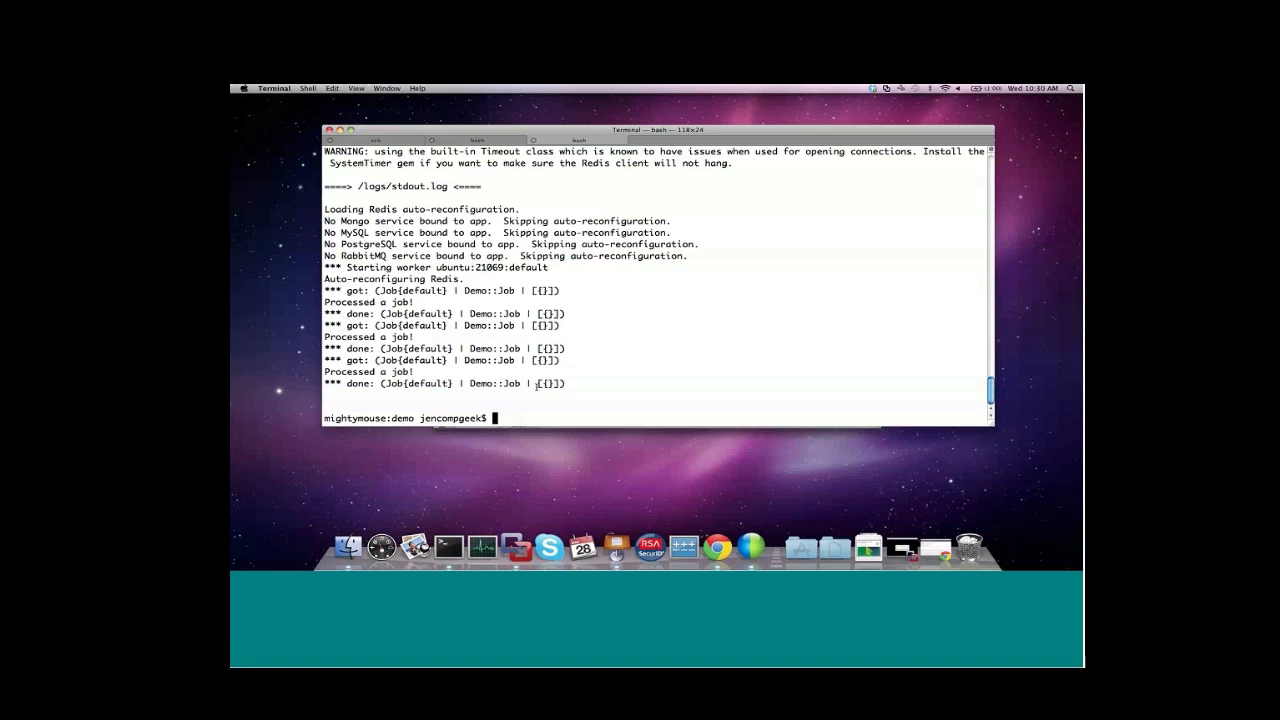
- Scale with 'vmc instances resque-worker +2', then switch to the Resque dashboard in Chrome
{"action": "type", "text": "vmc"}
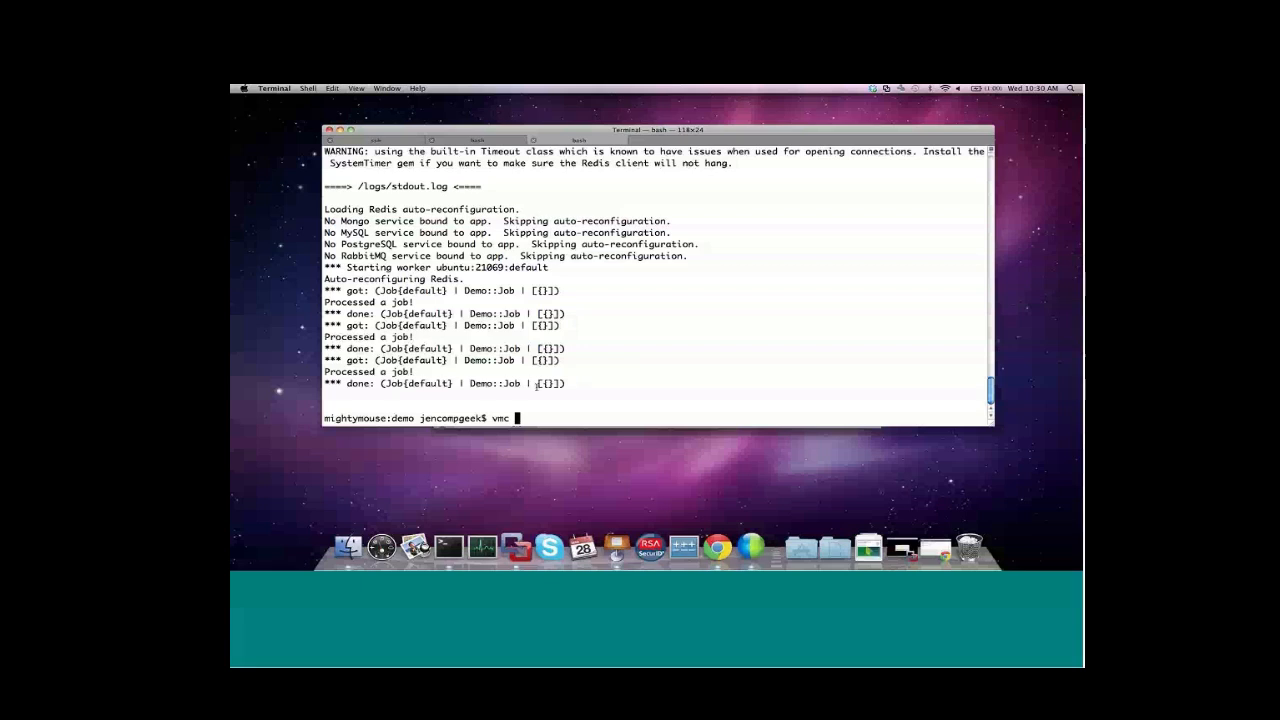
{"action": "type", "text": "instances resque-worker +2"}
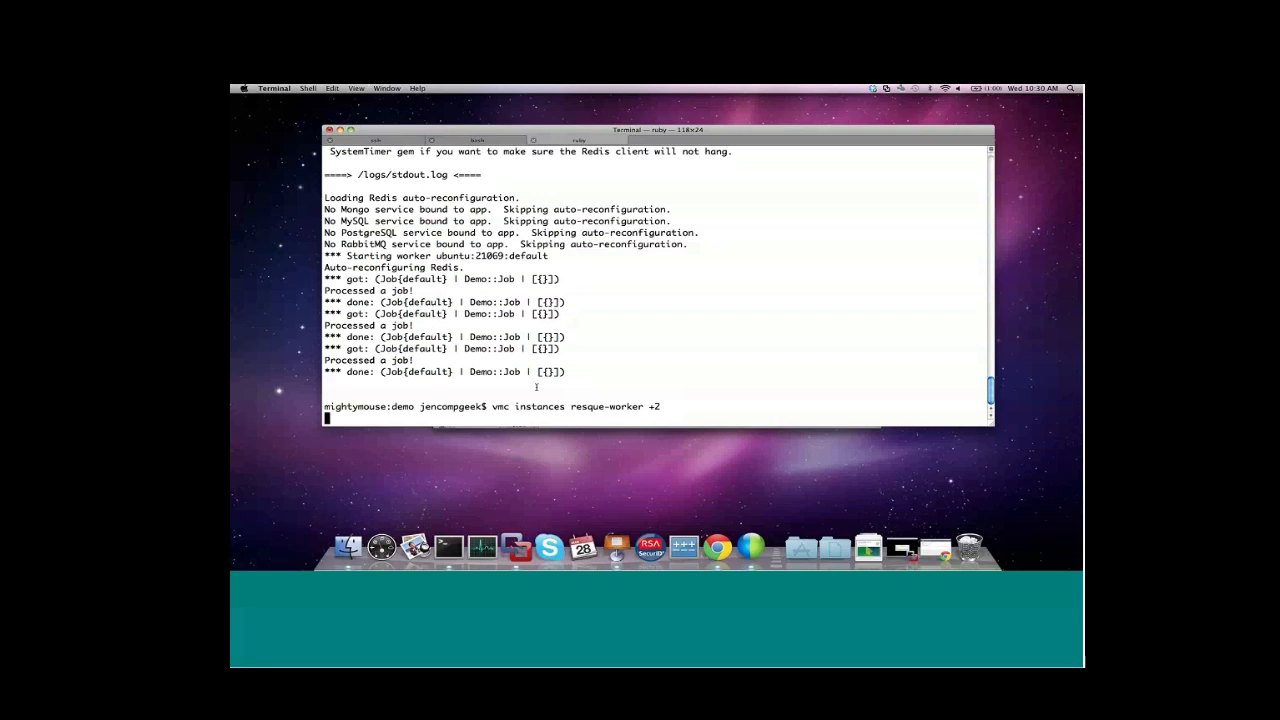
{"action": "left_click", "coordinate": [732, 548]}
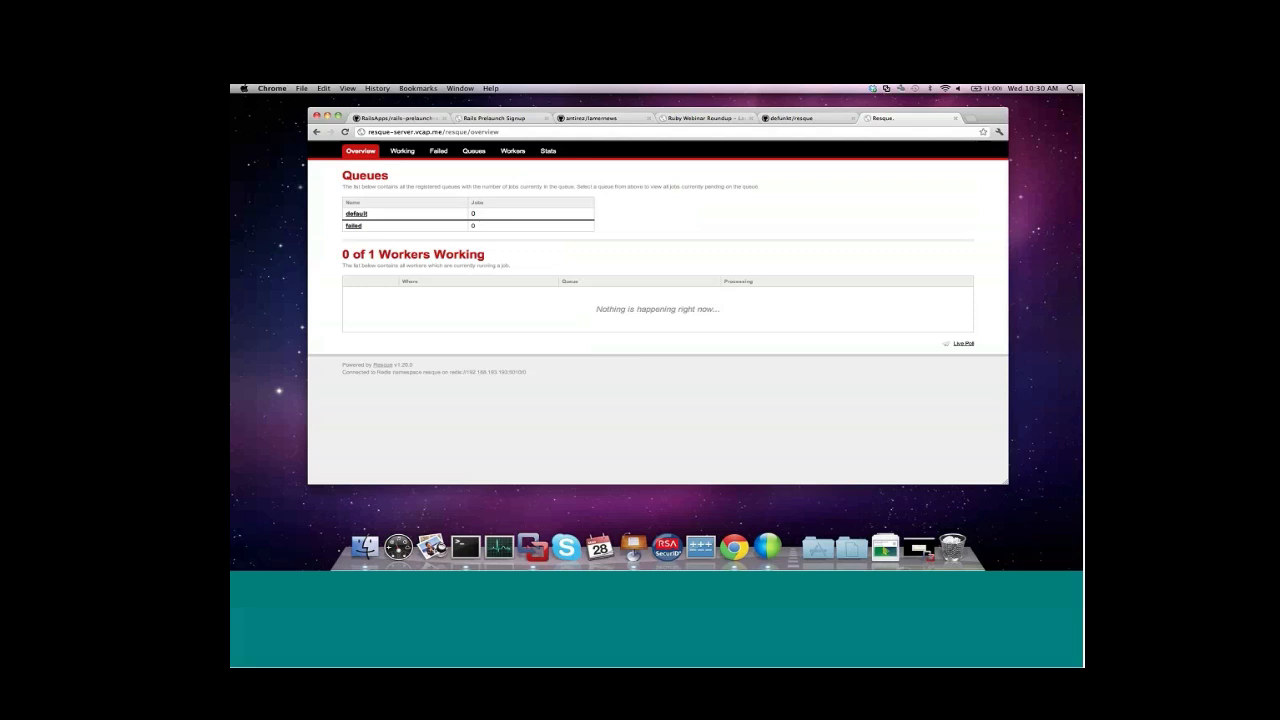